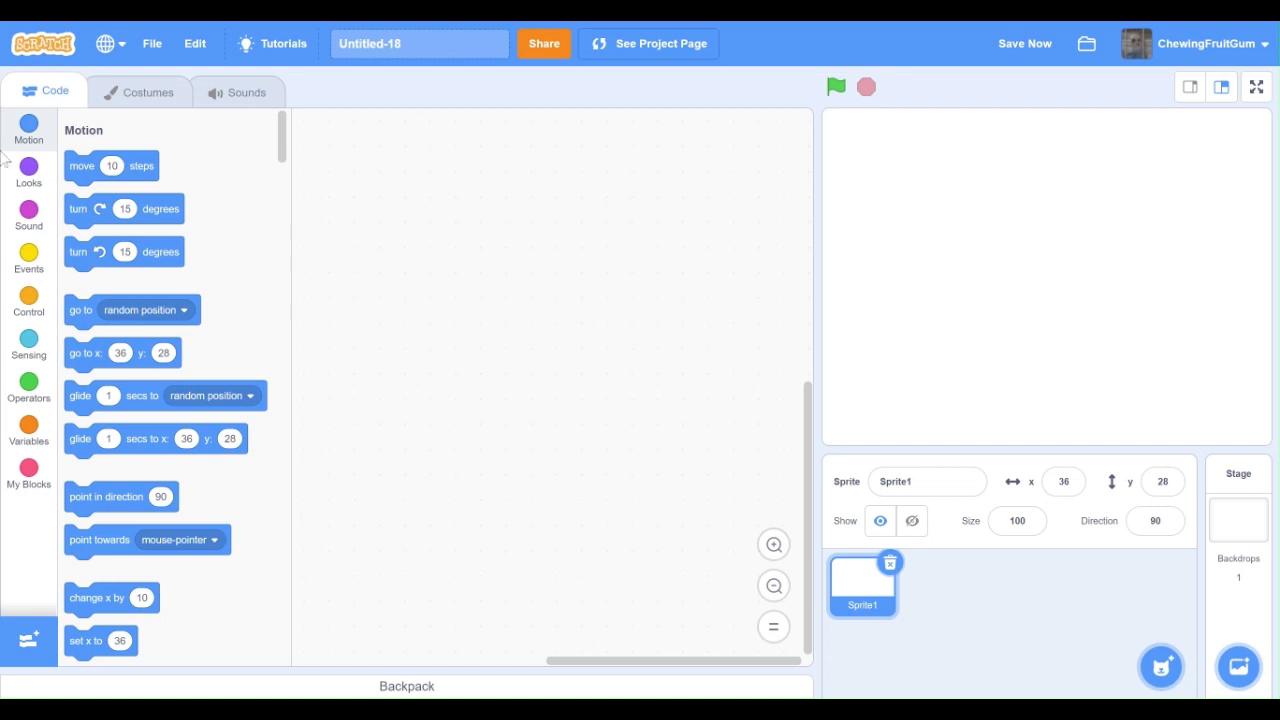
mouse_move(8, 160)
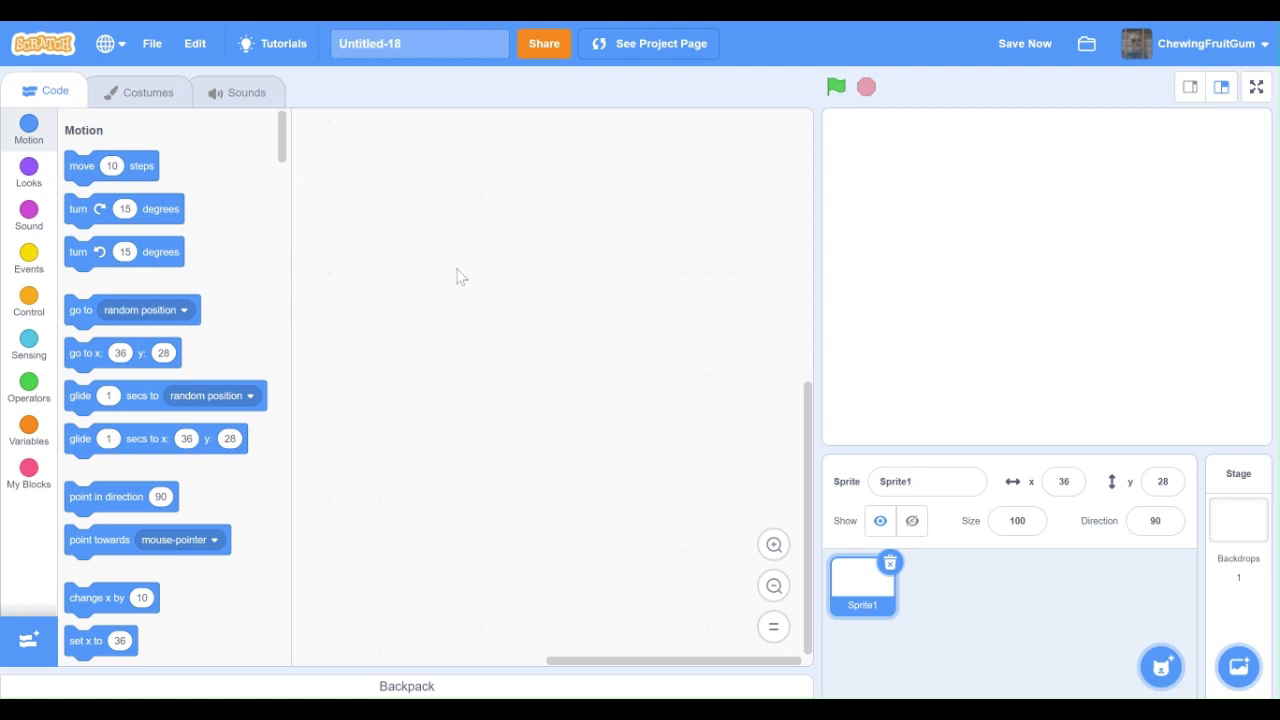
mouse_move(470, 244)
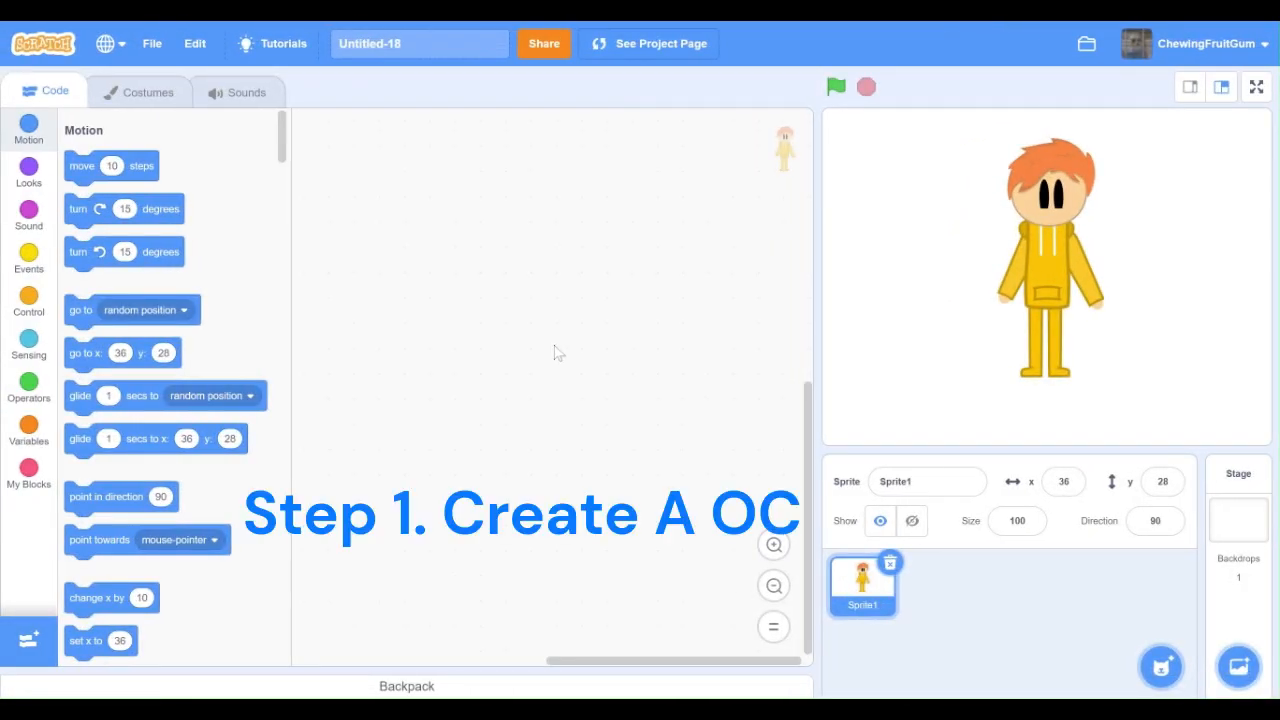
mouse_move(563, 344)
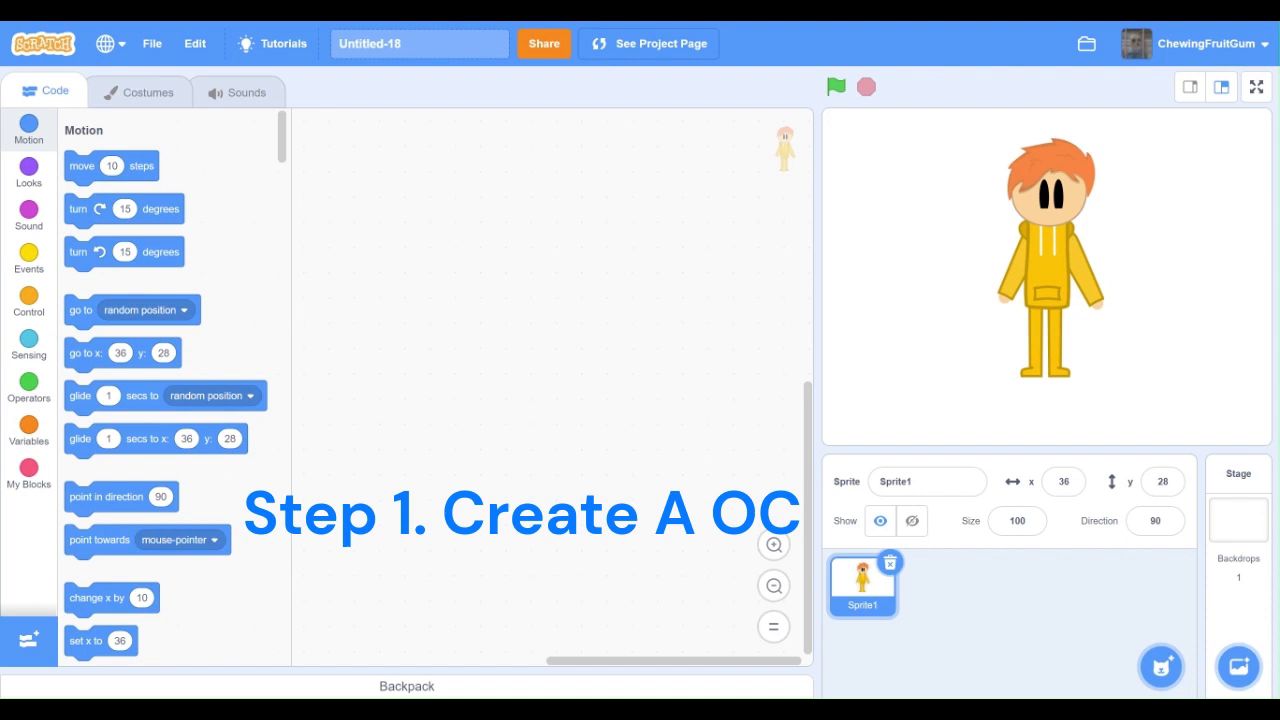
mouse_move(552, 304)
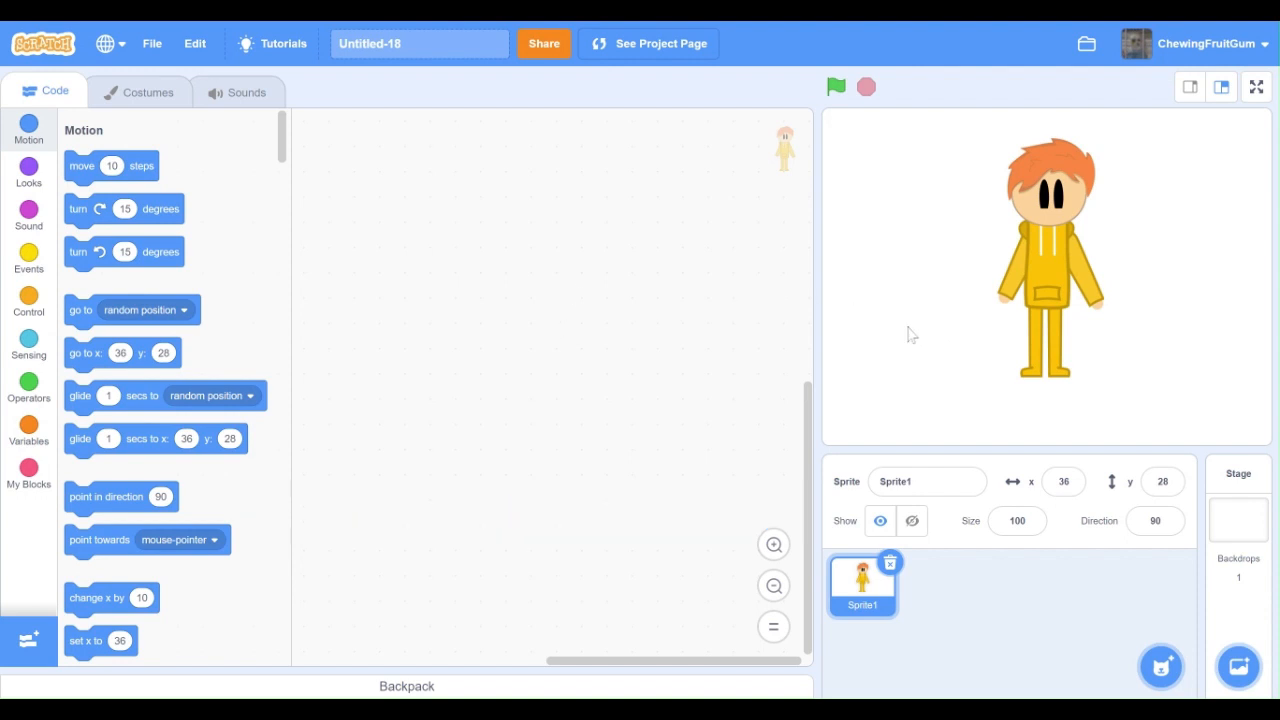
mouse_move(330, 25)
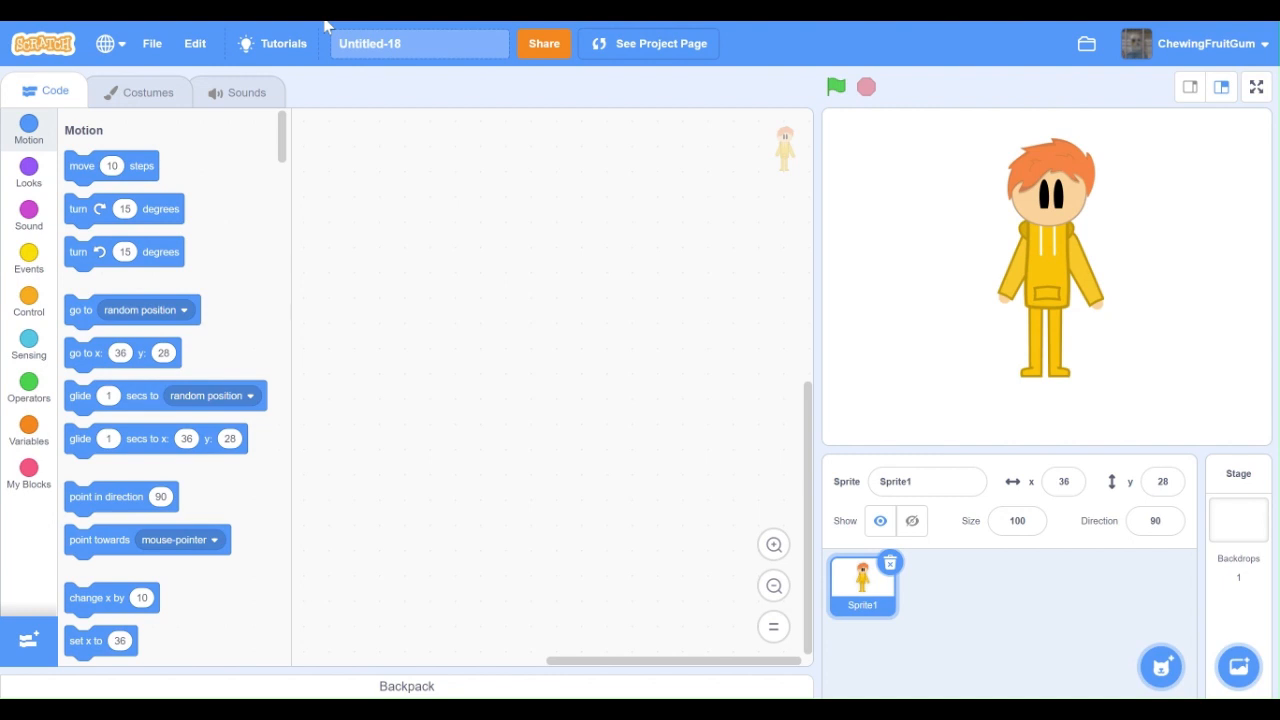
Build a green-flag script with show, go to front layer and switch costume to costume1.
click(28, 170)
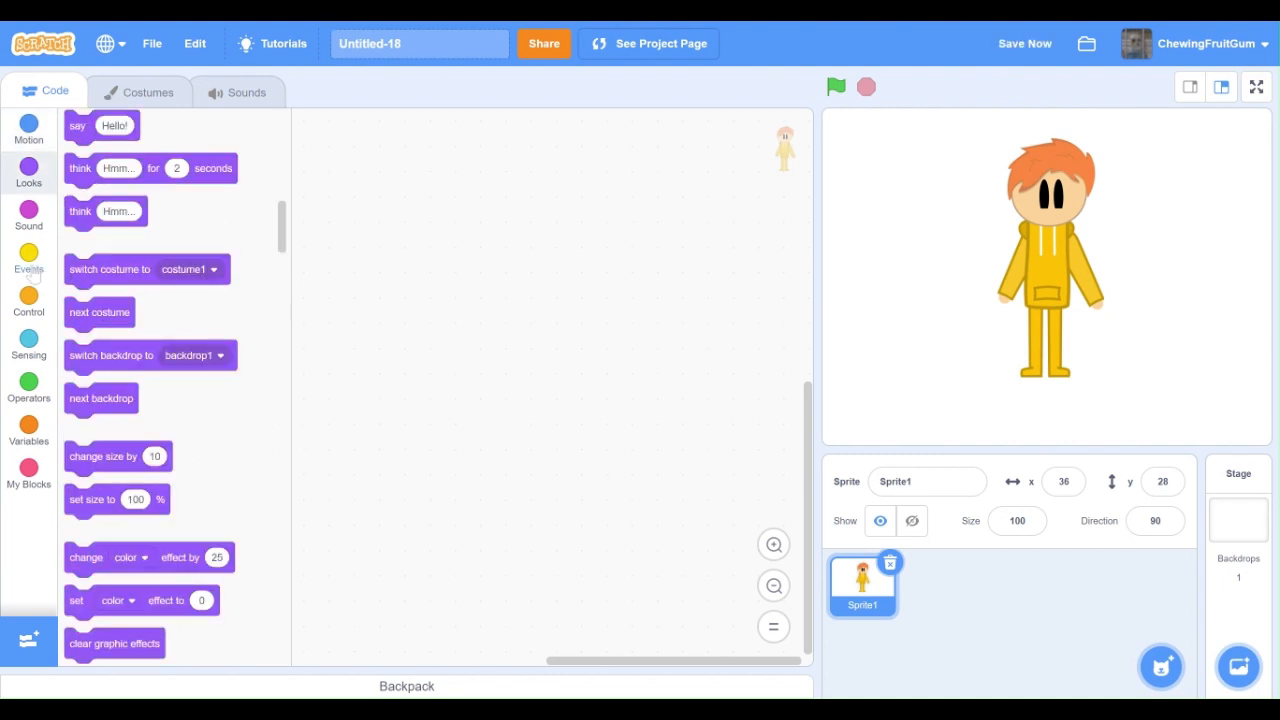
click(28, 260)
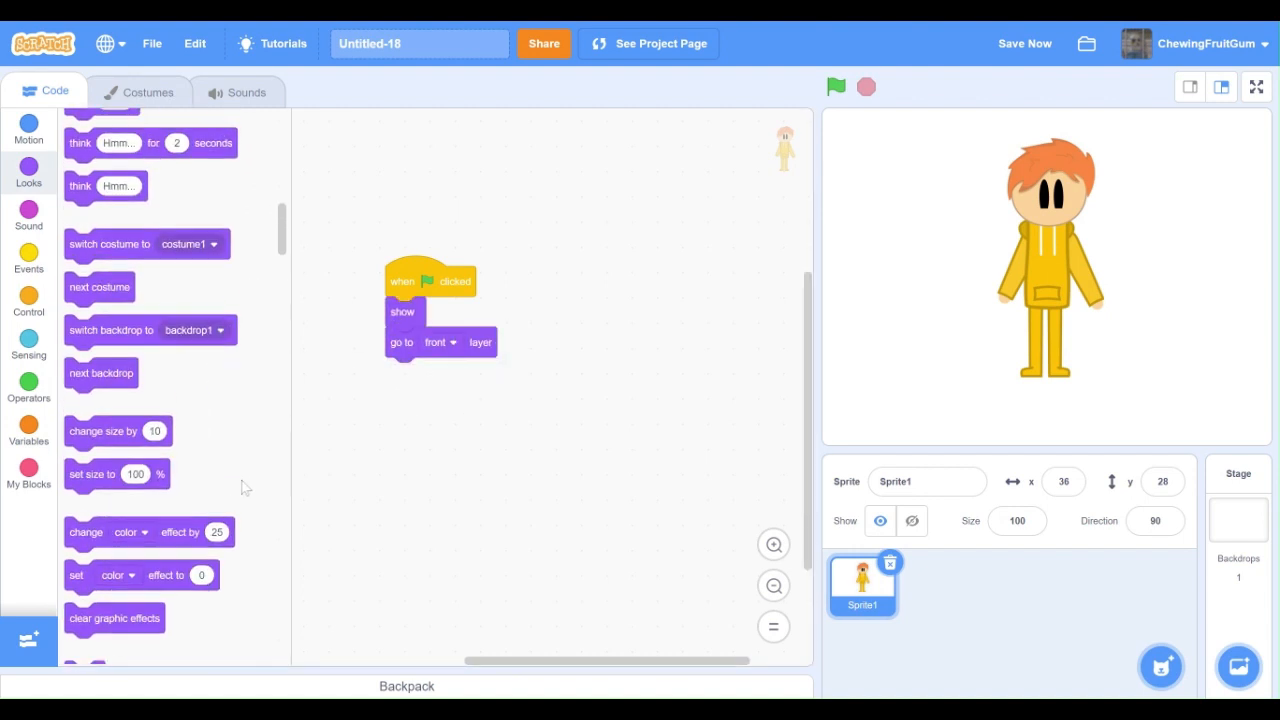
drag(109, 244, 430, 372)
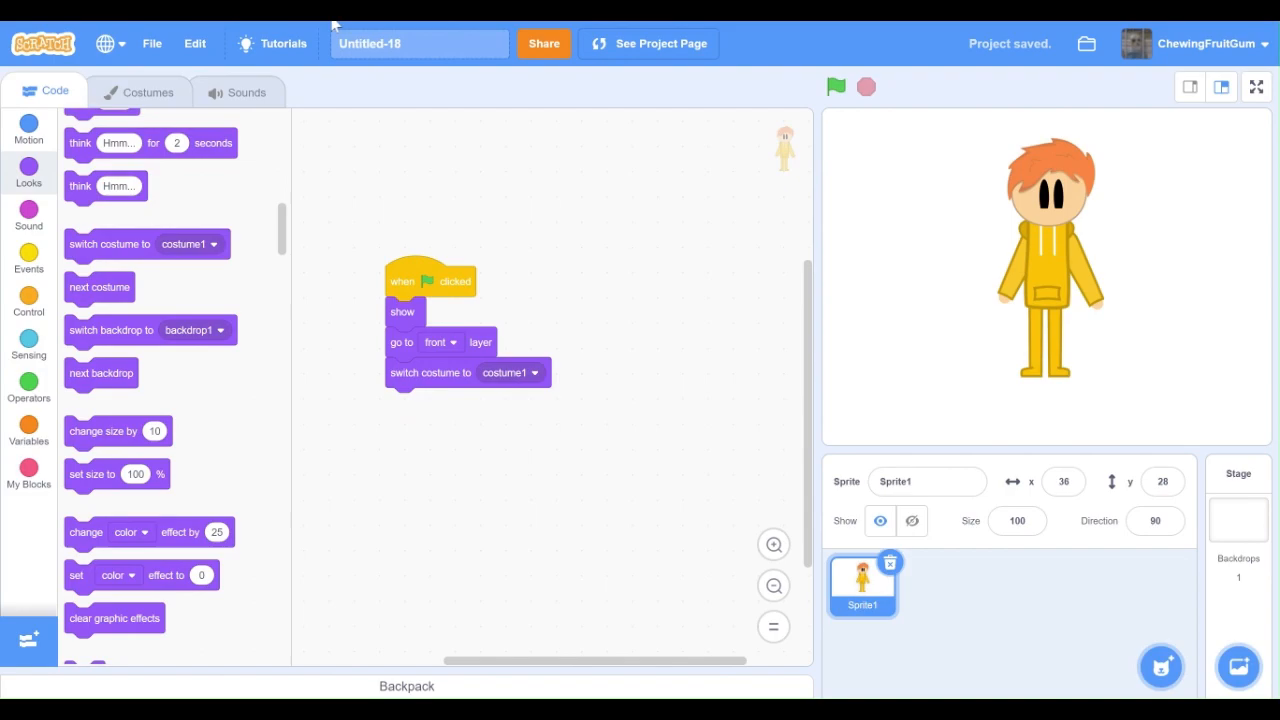
click(29, 128)
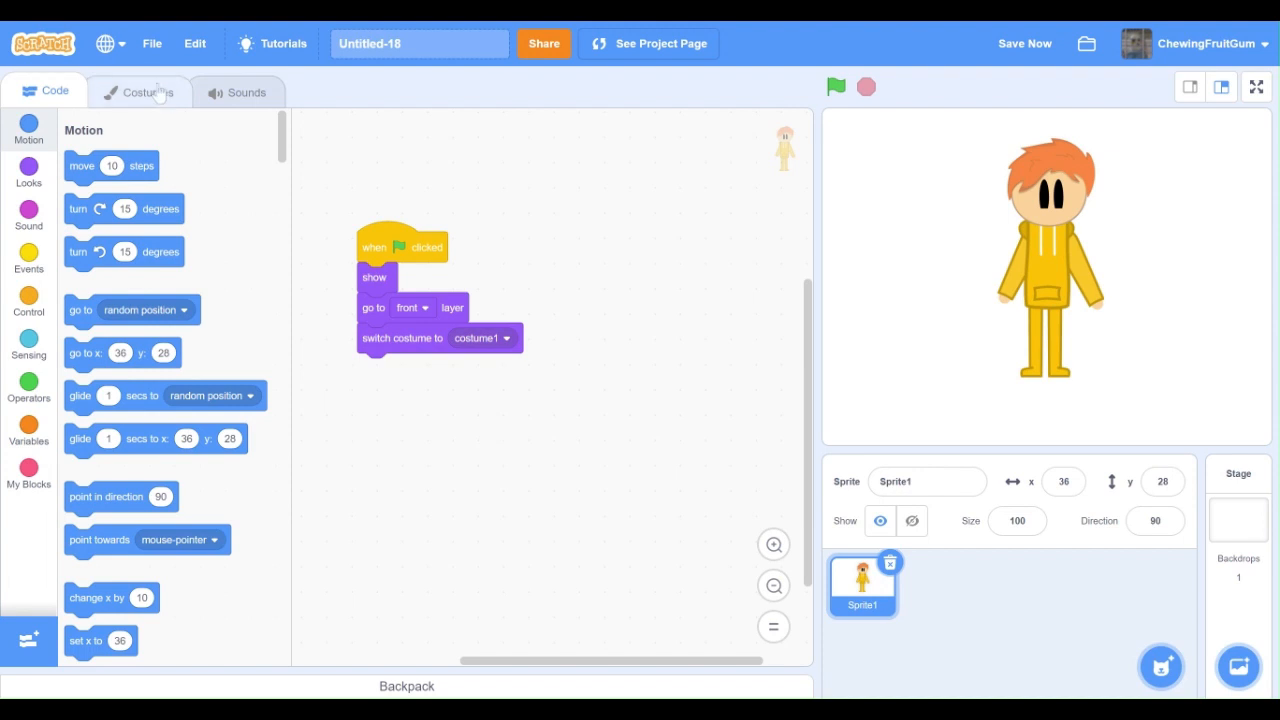
Duplicate costume1 through costume5 into new frames with the right arm raised progressively higher.
click(140, 92)
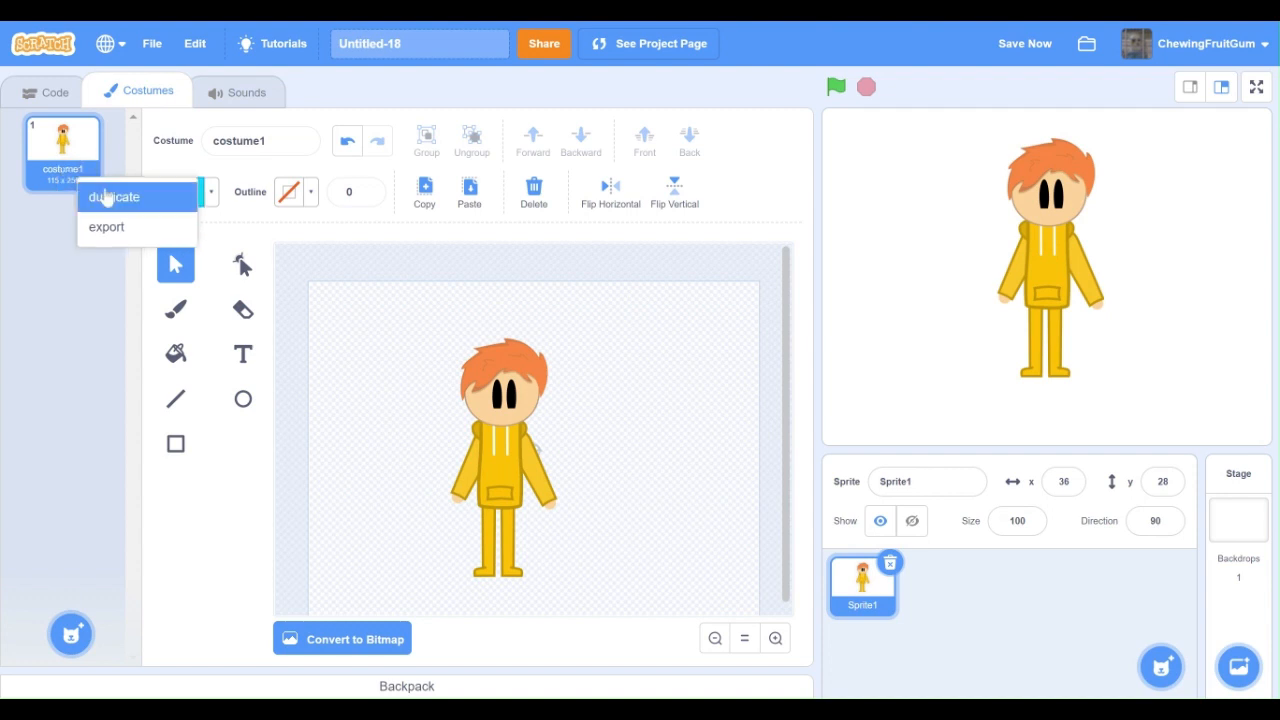
click(114, 196)
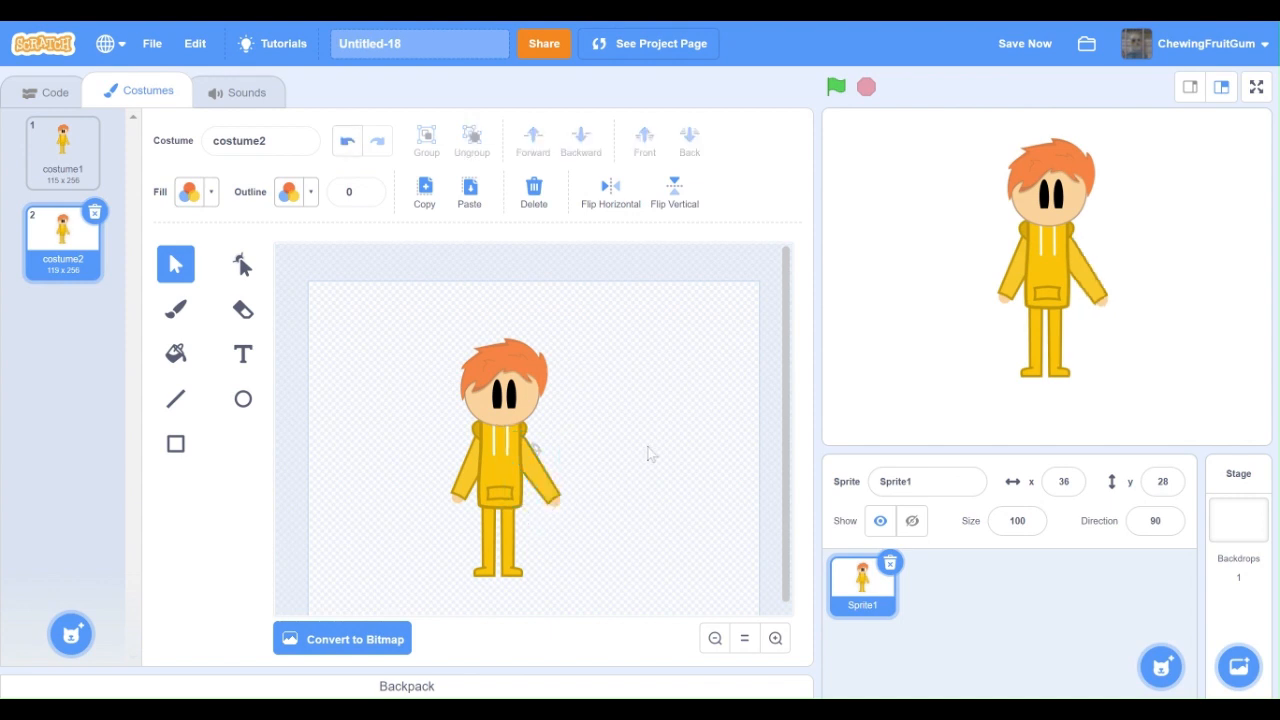
right_click(62, 240)
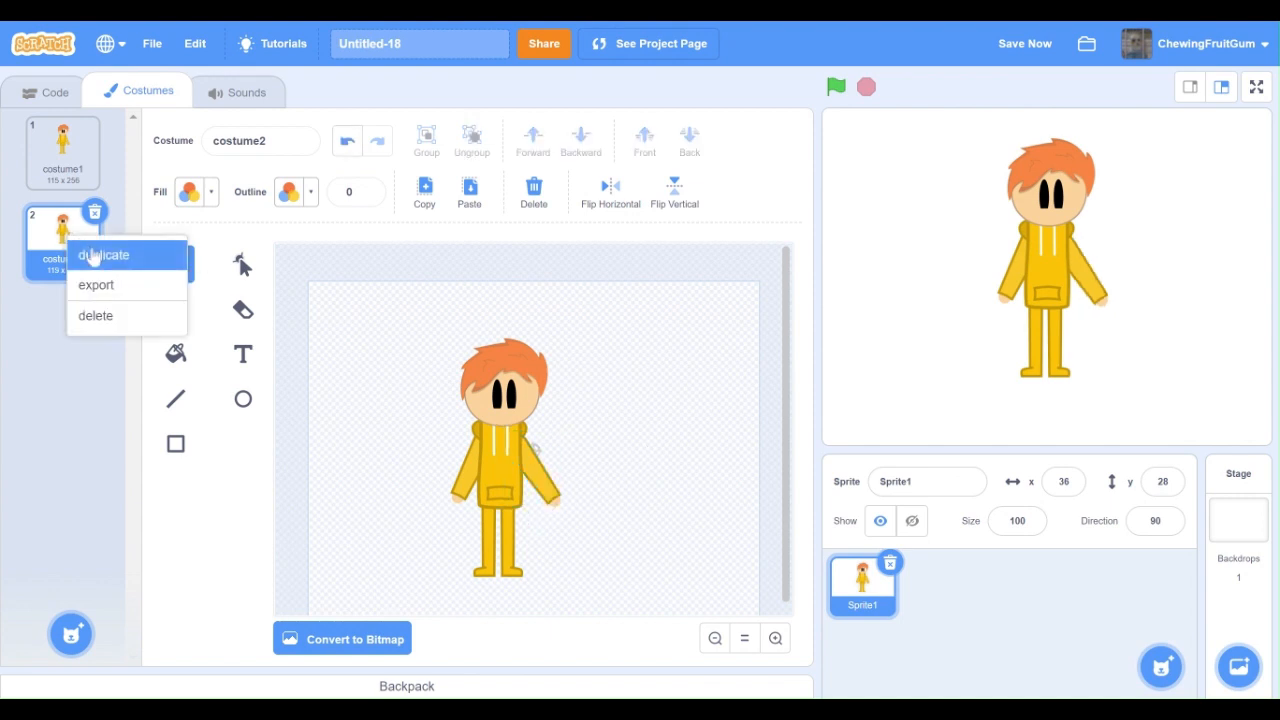
click(102, 254)
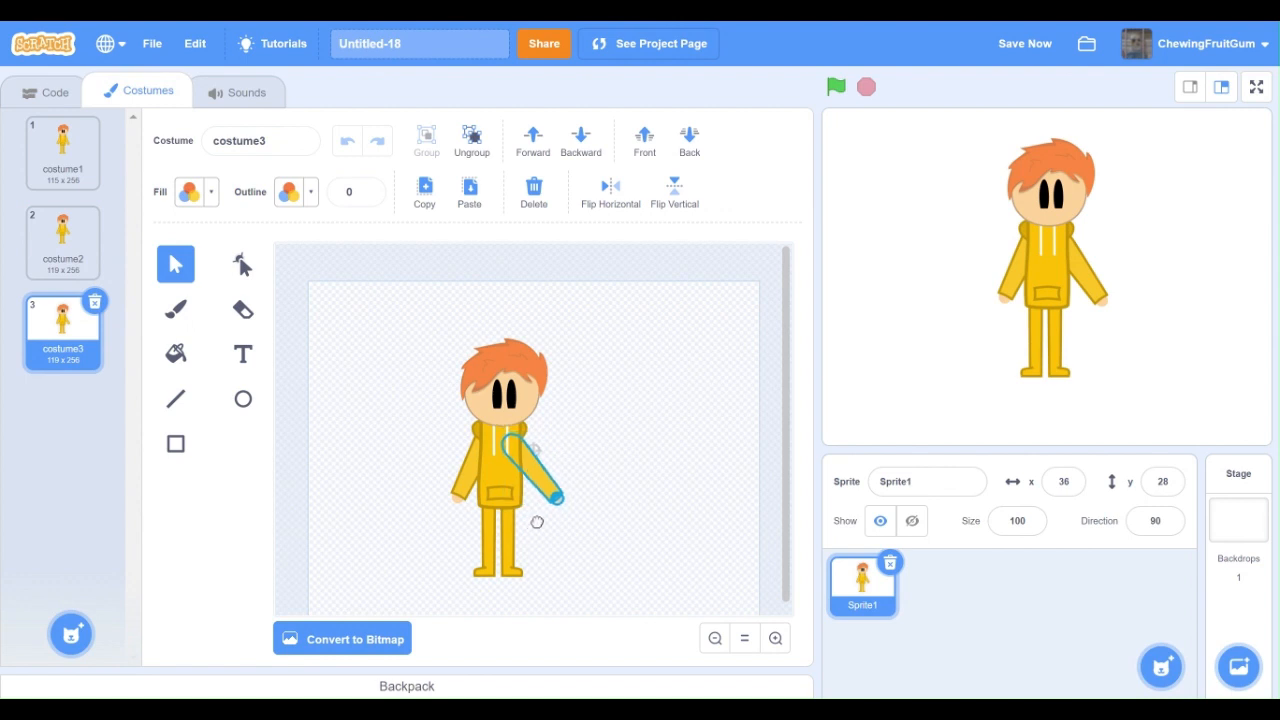
right_click(62, 331)
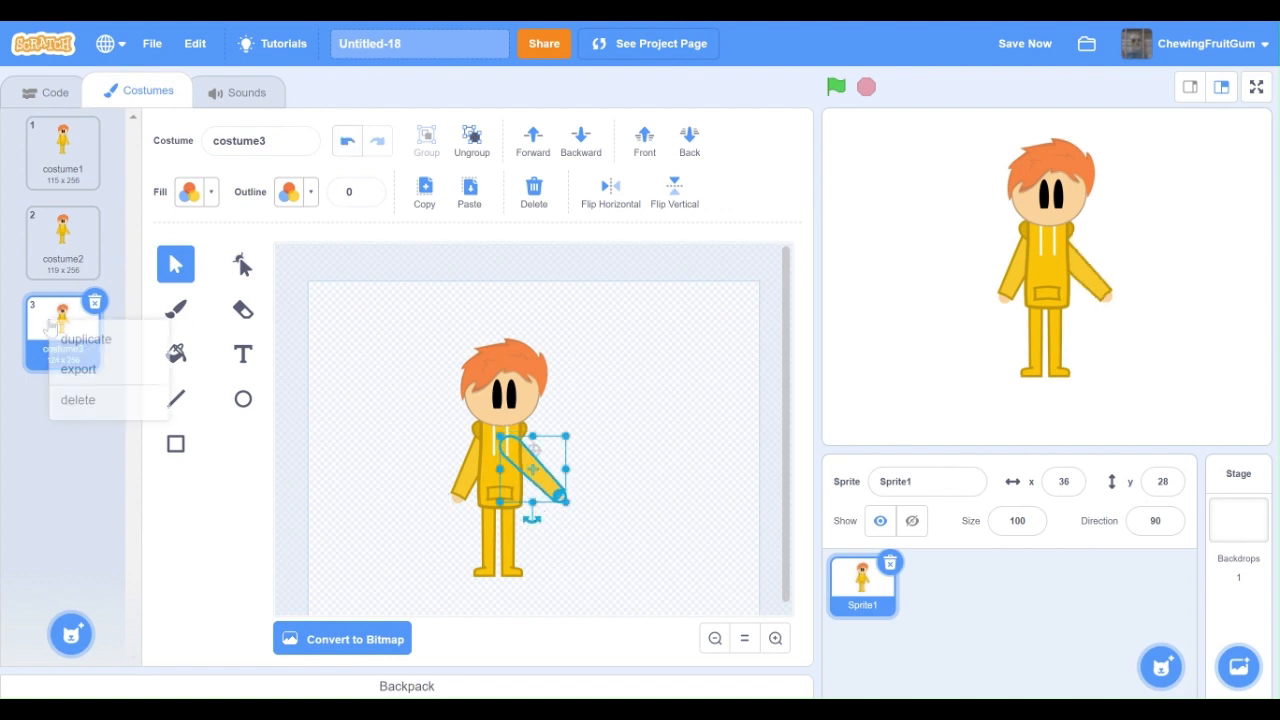
click(86, 338)
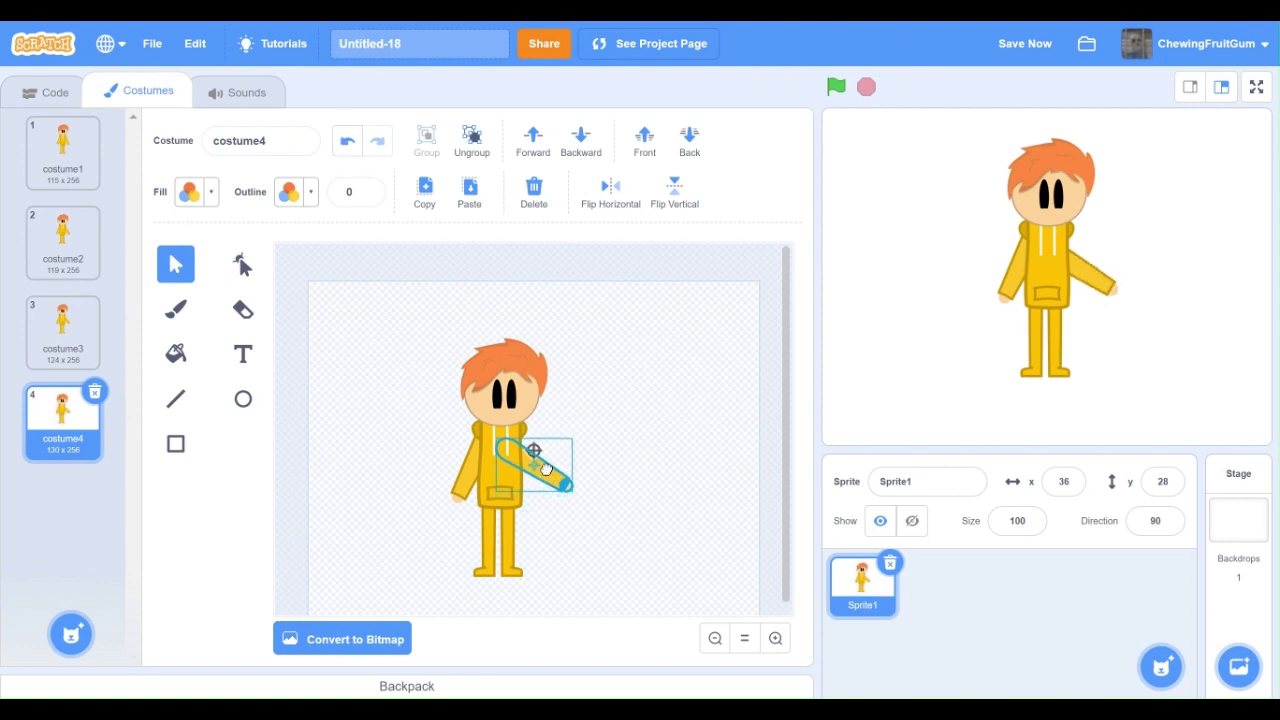
right_click(62, 420)
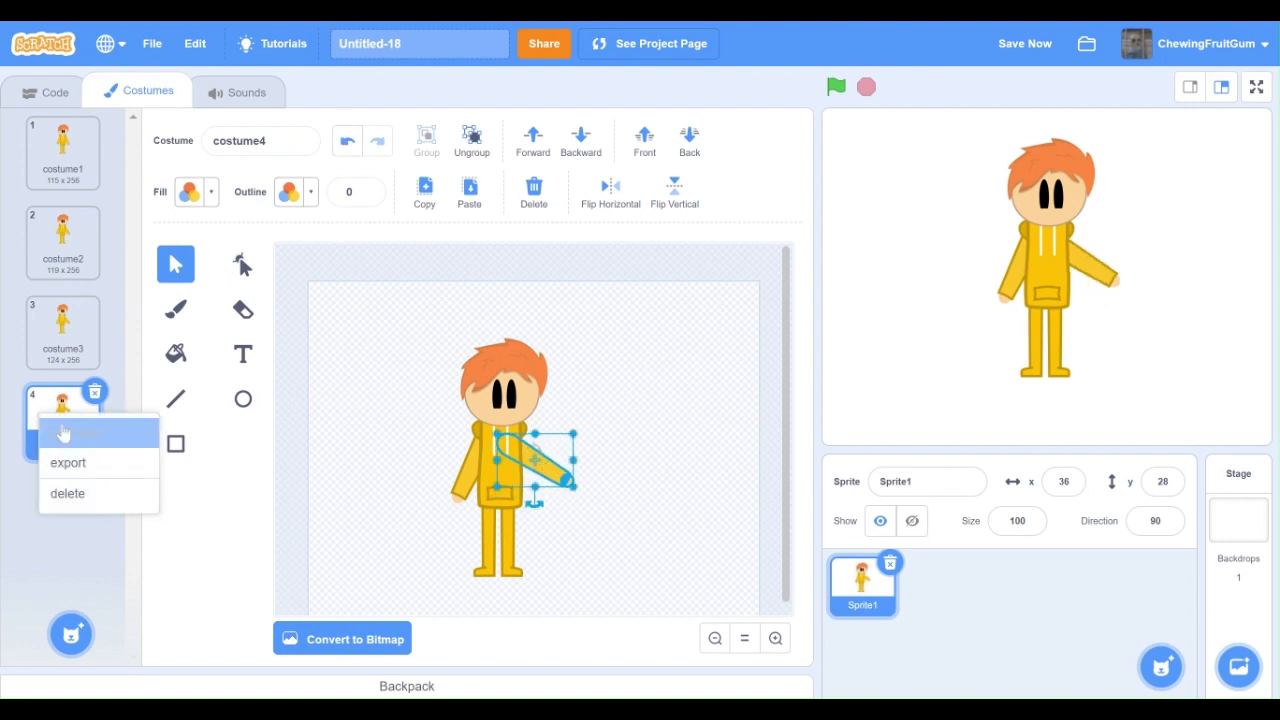
click(65, 432)
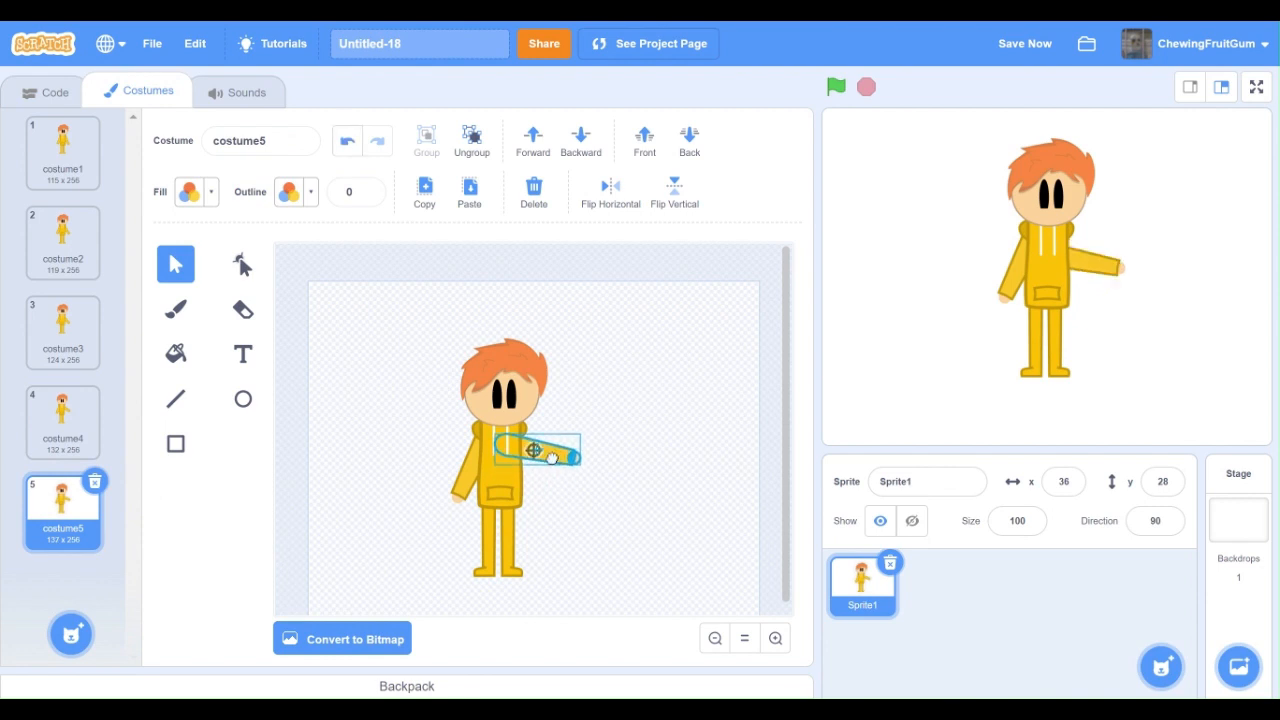
right_click(62, 512)
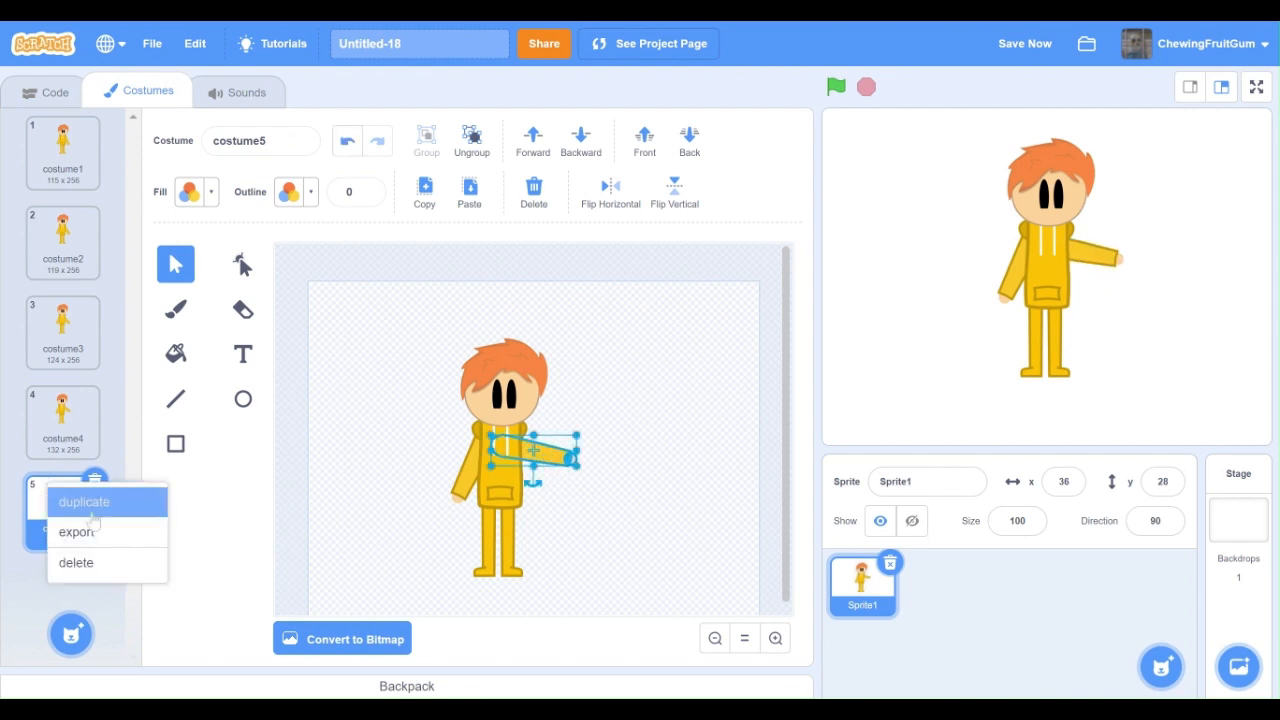
click(83, 501)
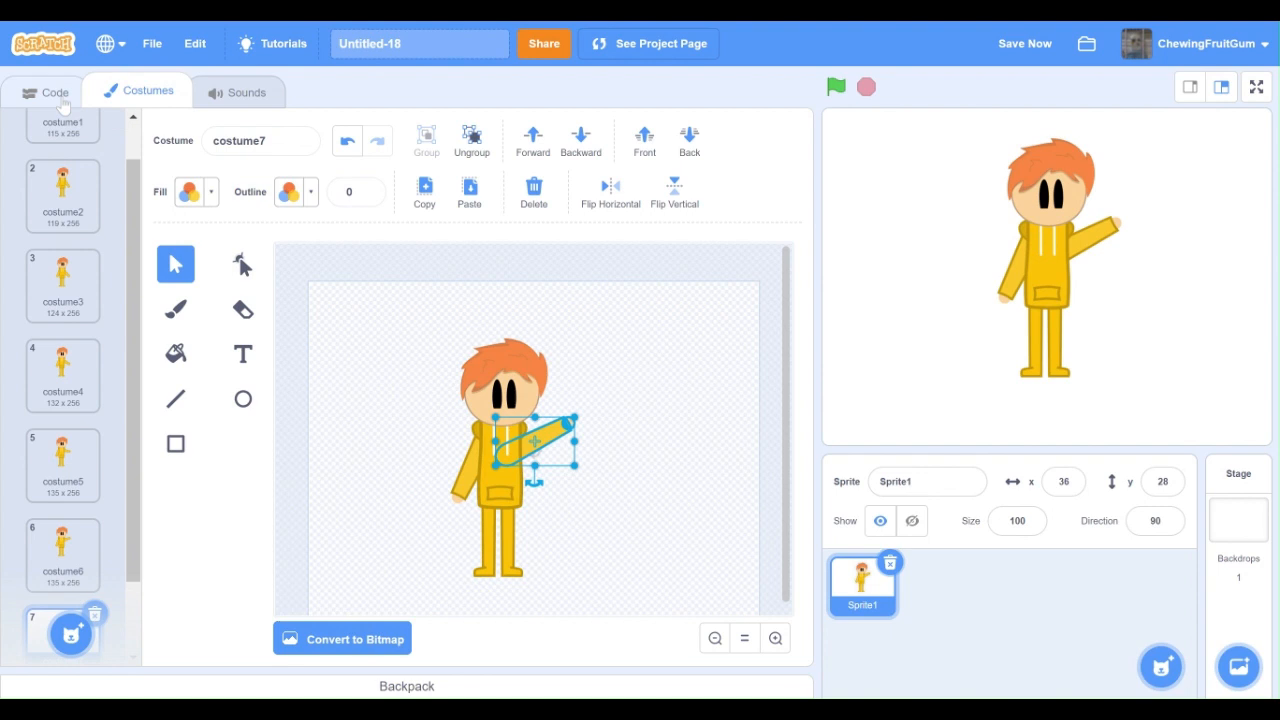
Add a 0.1-second wait and a repeat-6 loop containing next costume to the script.
click(54, 91)
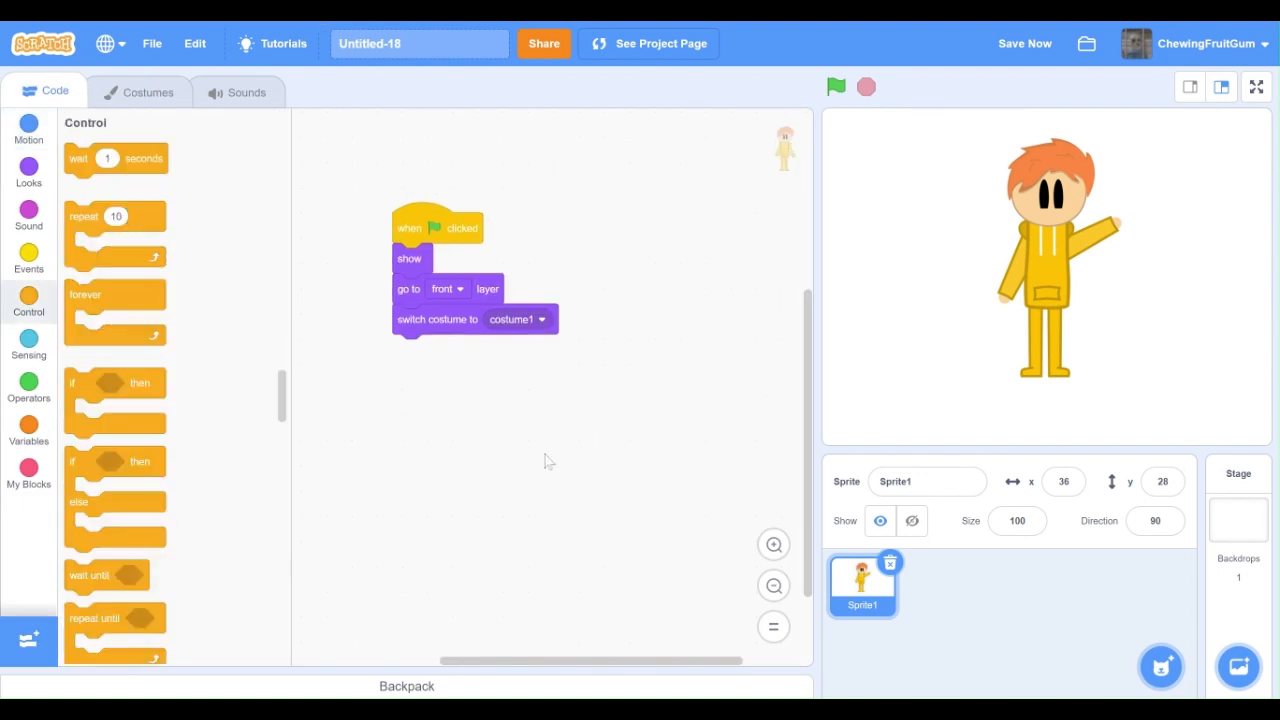
mouse_move(518, 456)
text(0.1)
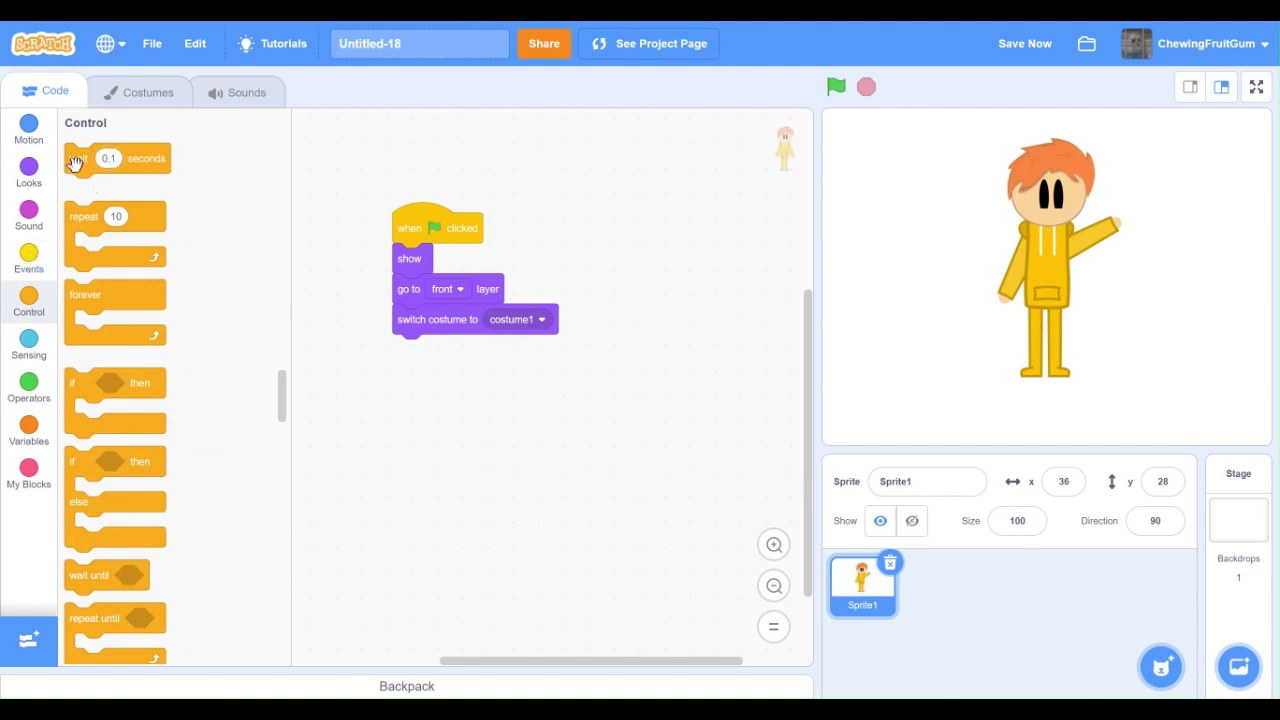
drag(115, 158, 445, 349)
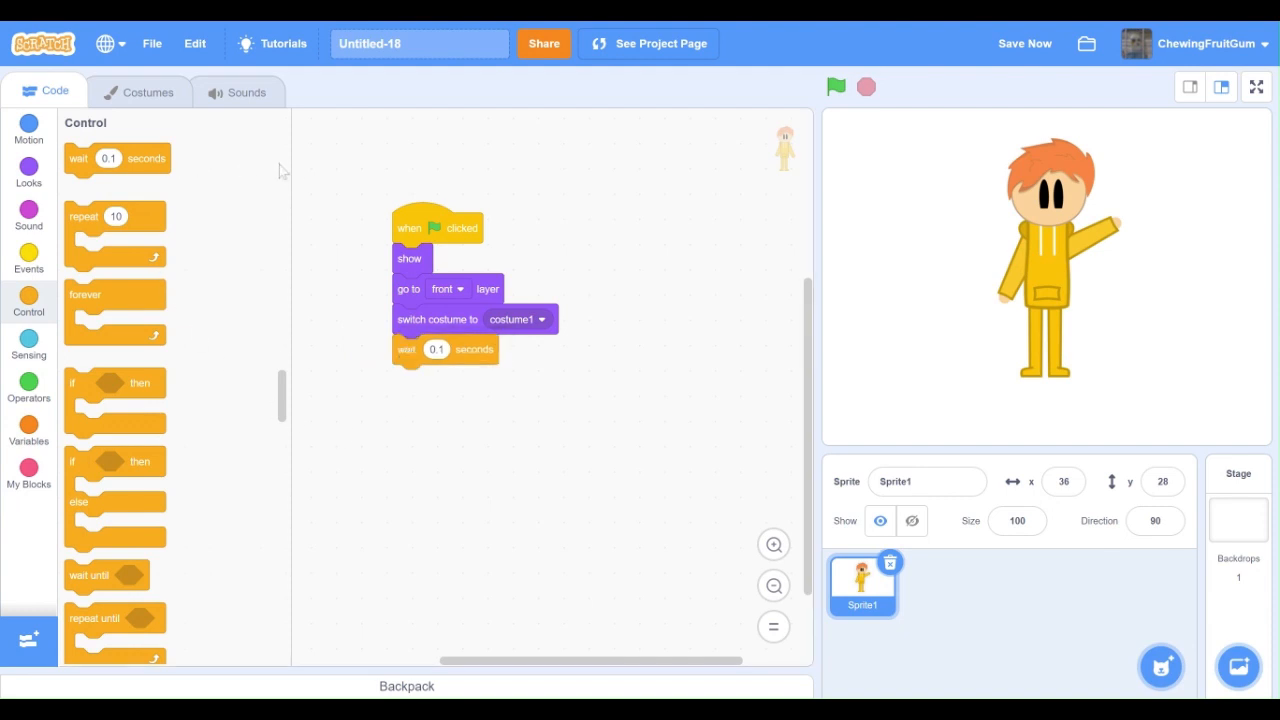
mouse_move(538, 362)
text(6)
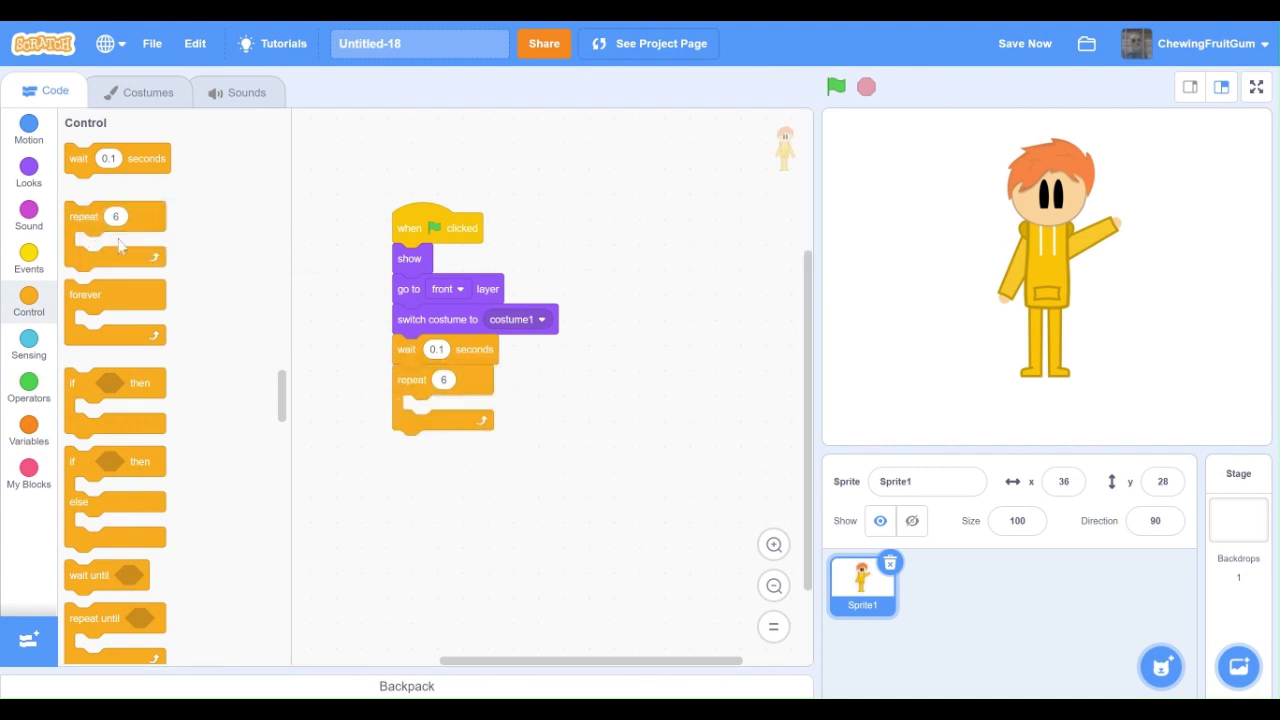
click(28, 168)
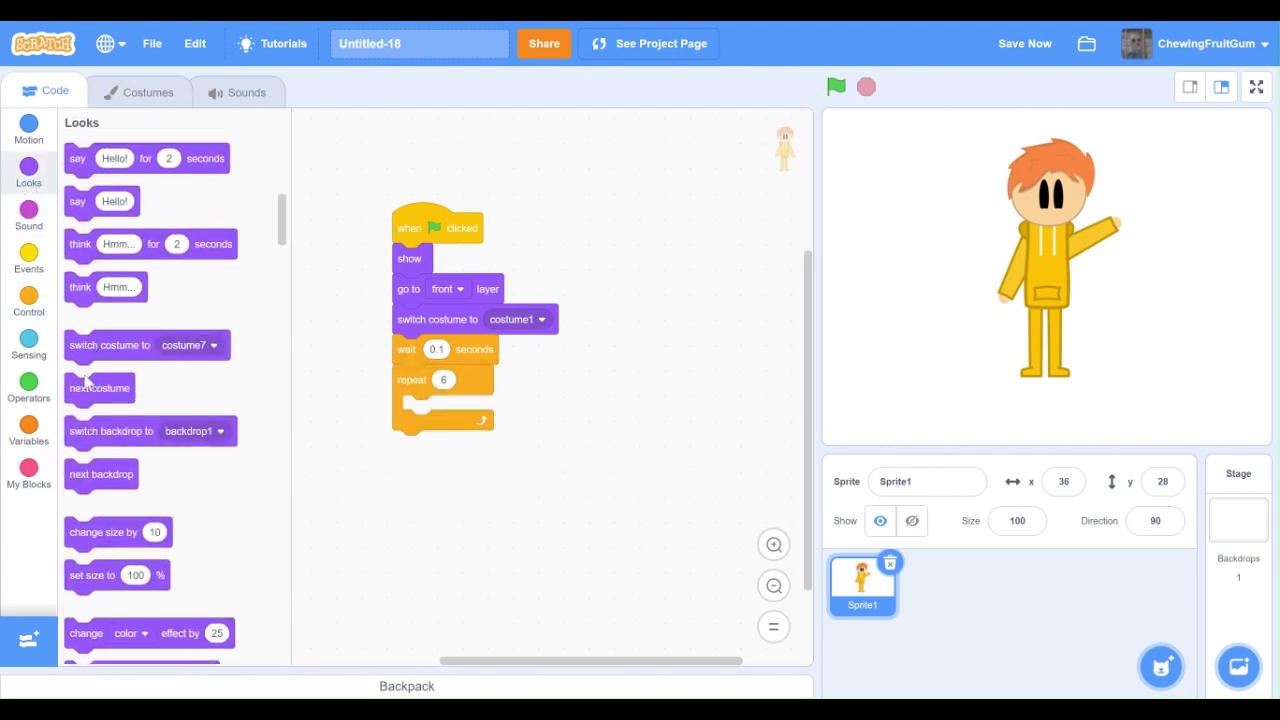
drag(99, 388, 437, 410)
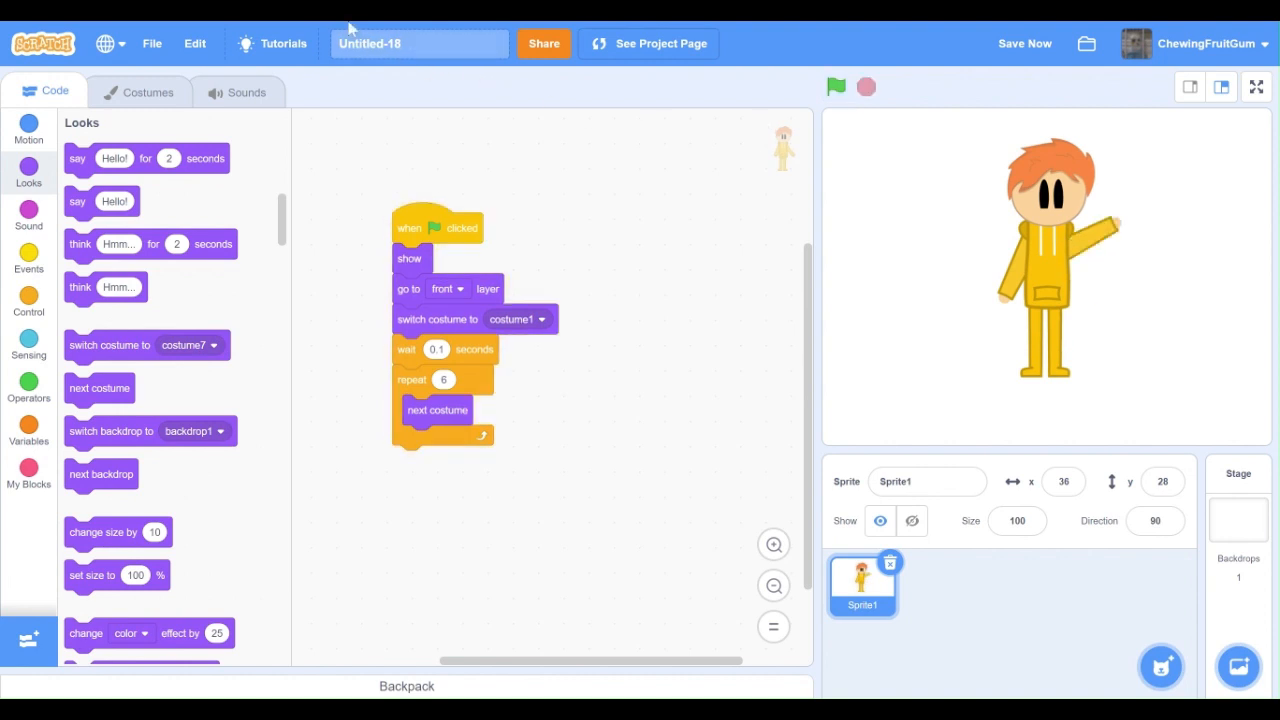
click(28, 130)
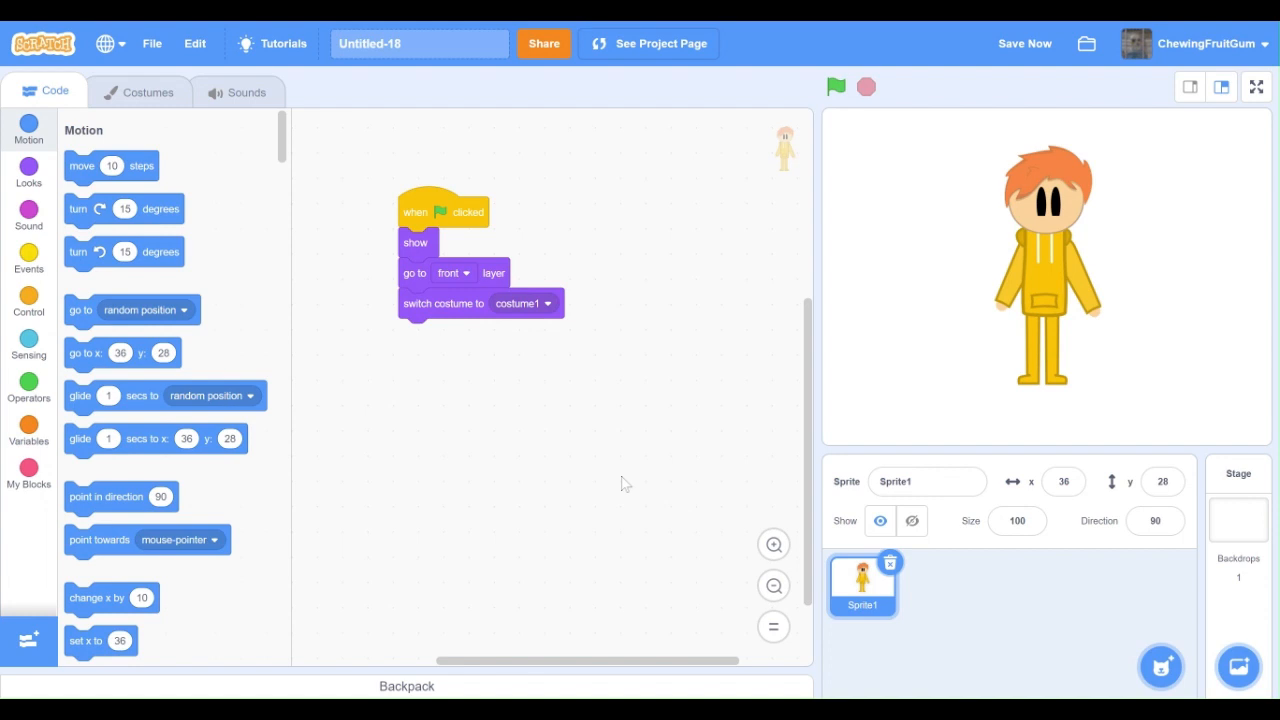
mouse_move(157, 113)
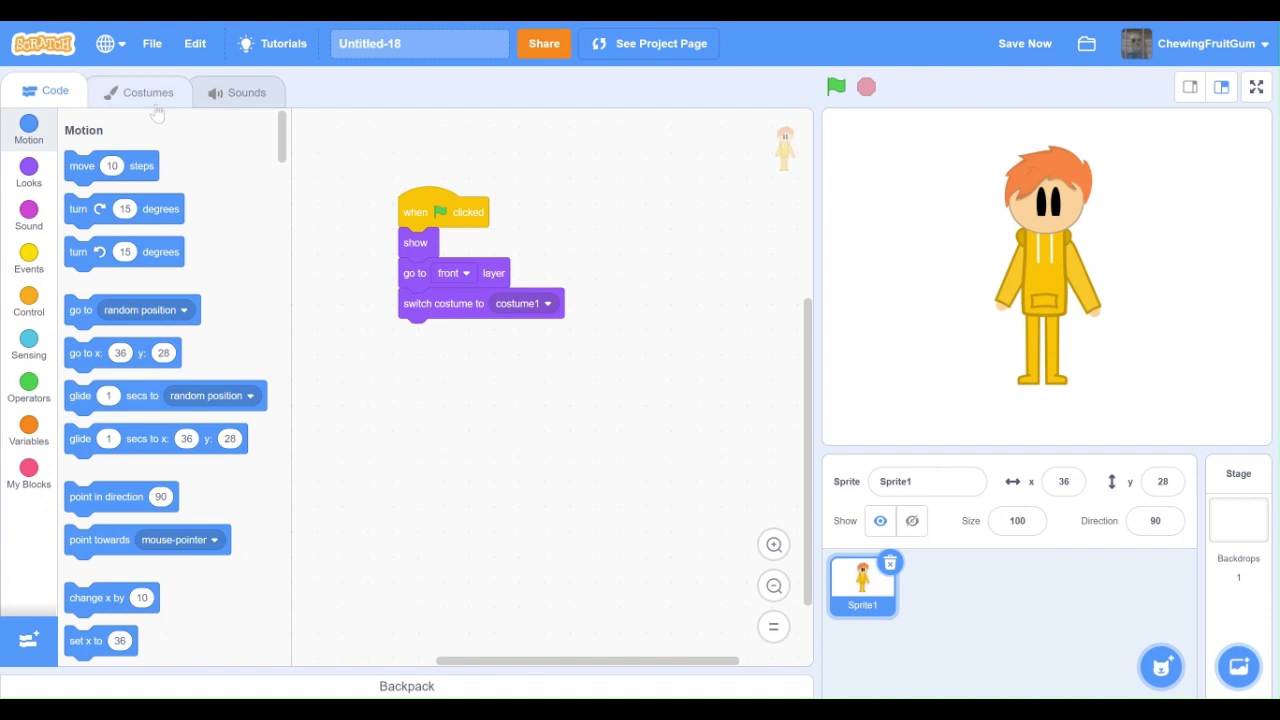
Duplicate costumes 7, 8, 10 and 13 to extend the animation to fourteen frames.
click(148, 91)
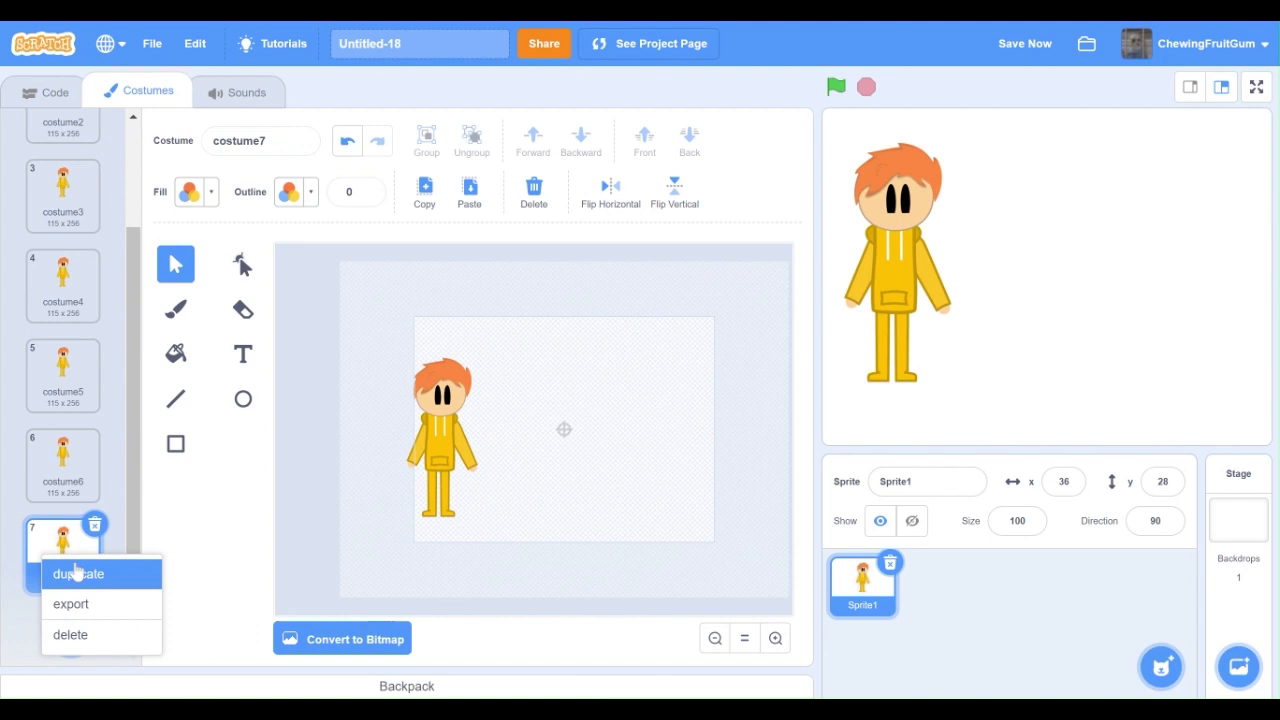
click(77, 573)
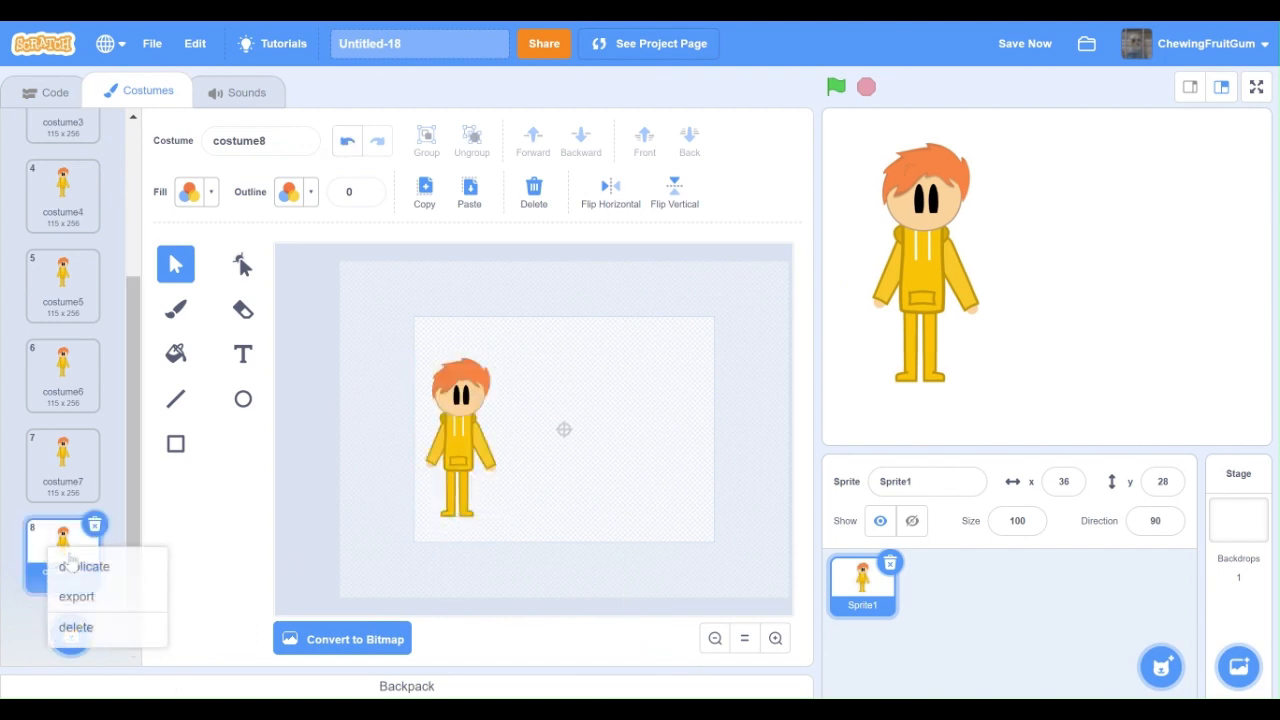
click(83, 566)
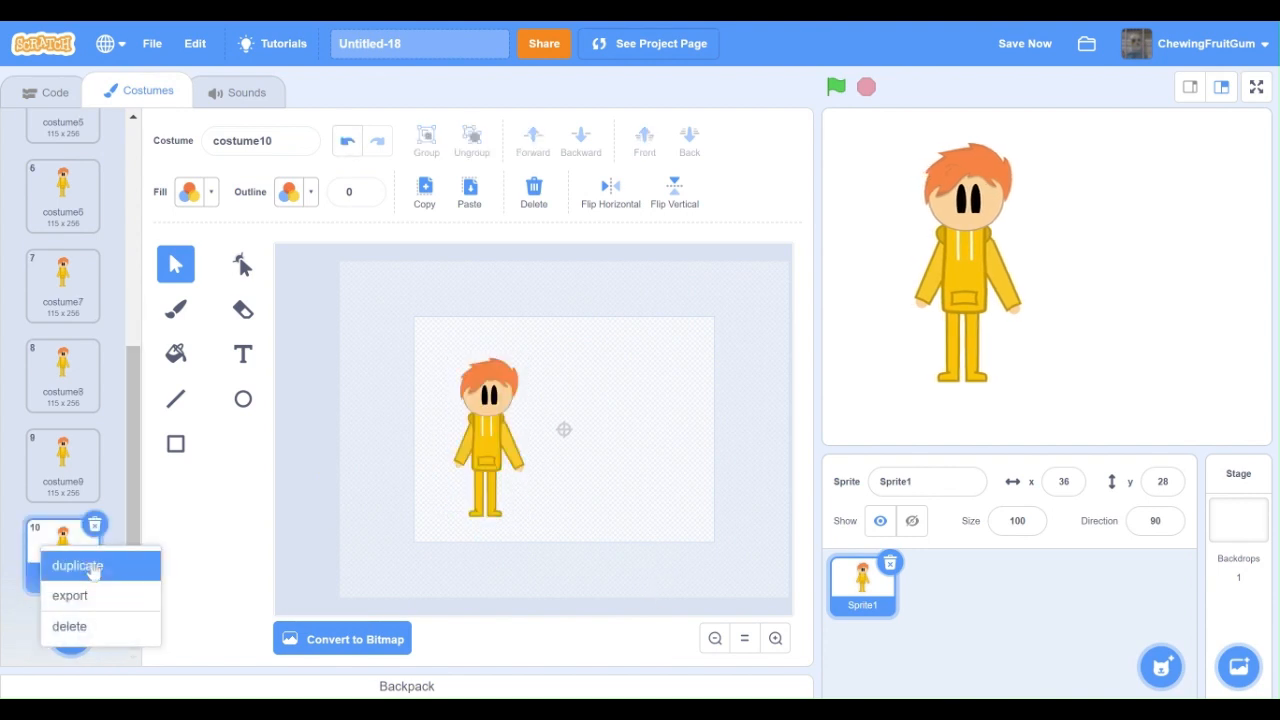
click(77, 565)
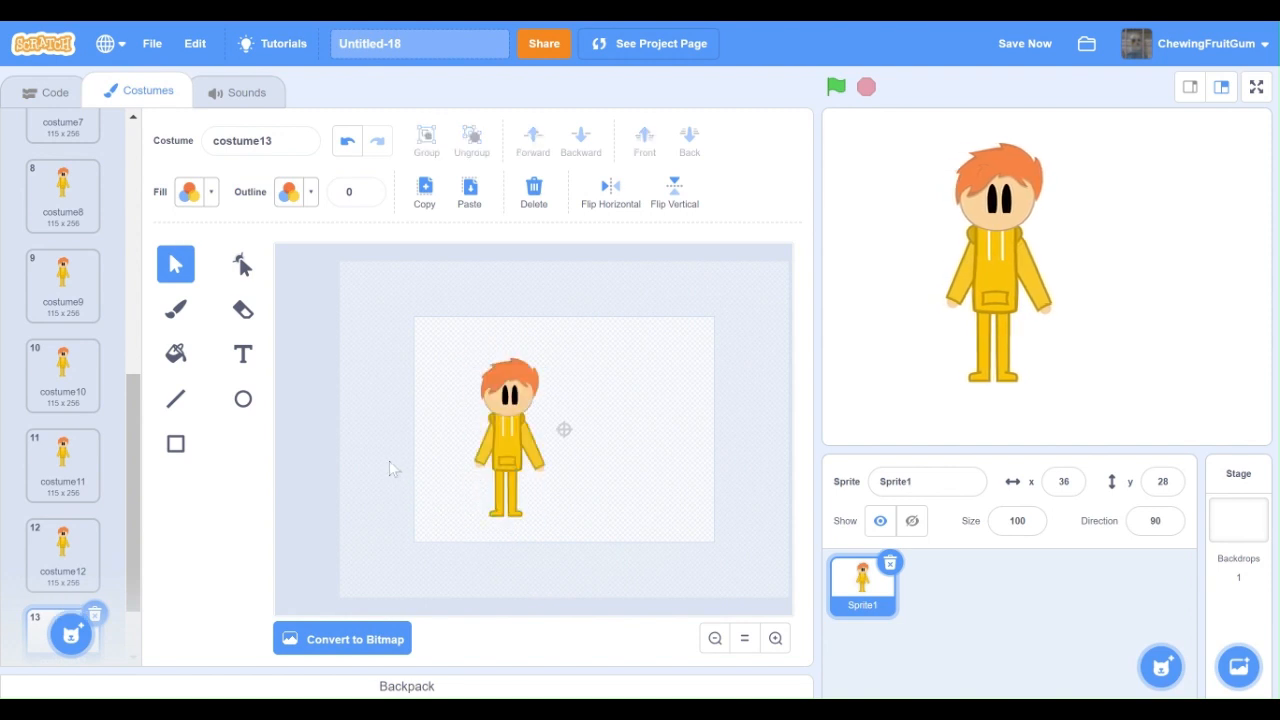
right_click(63, 630)
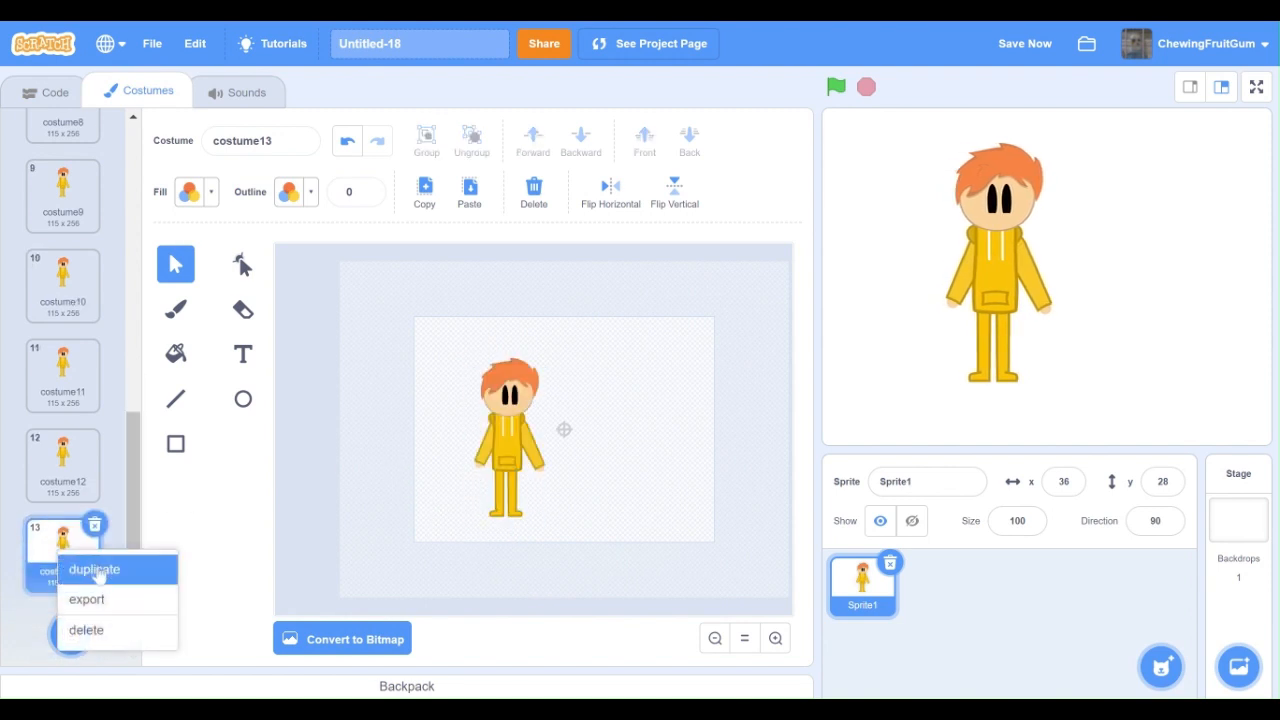
click(94, 569)
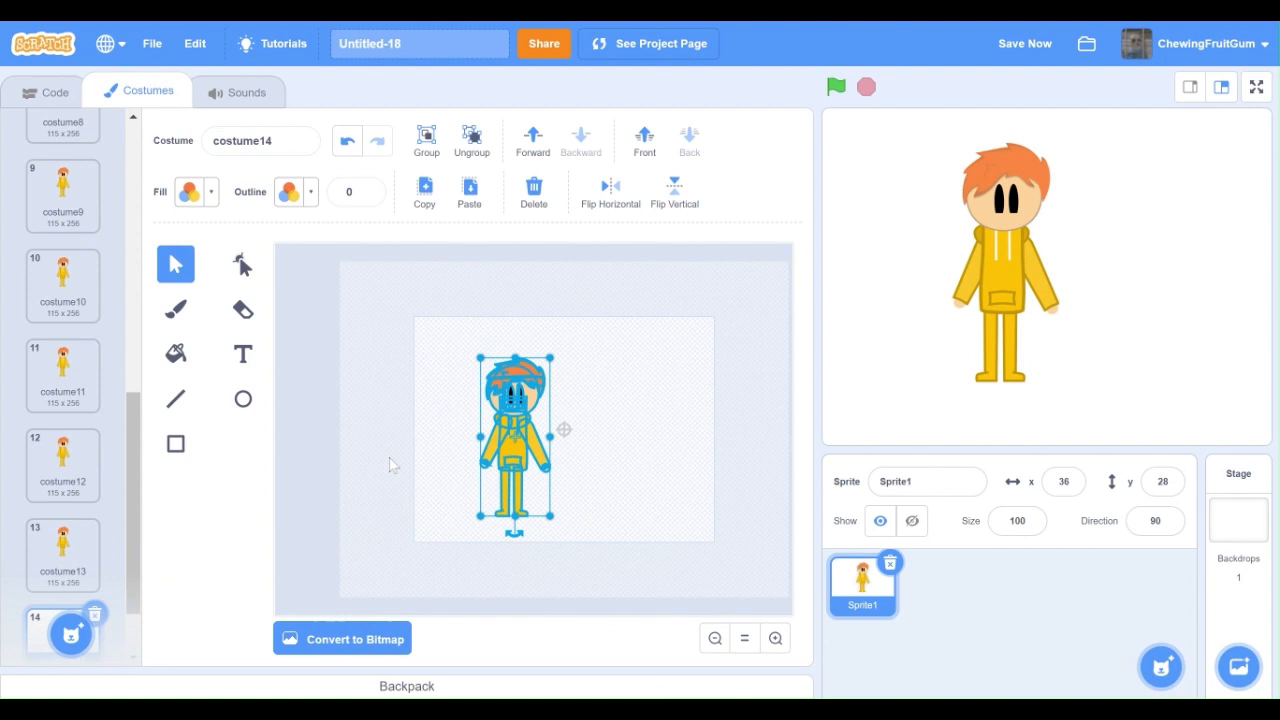
click(54, 91)
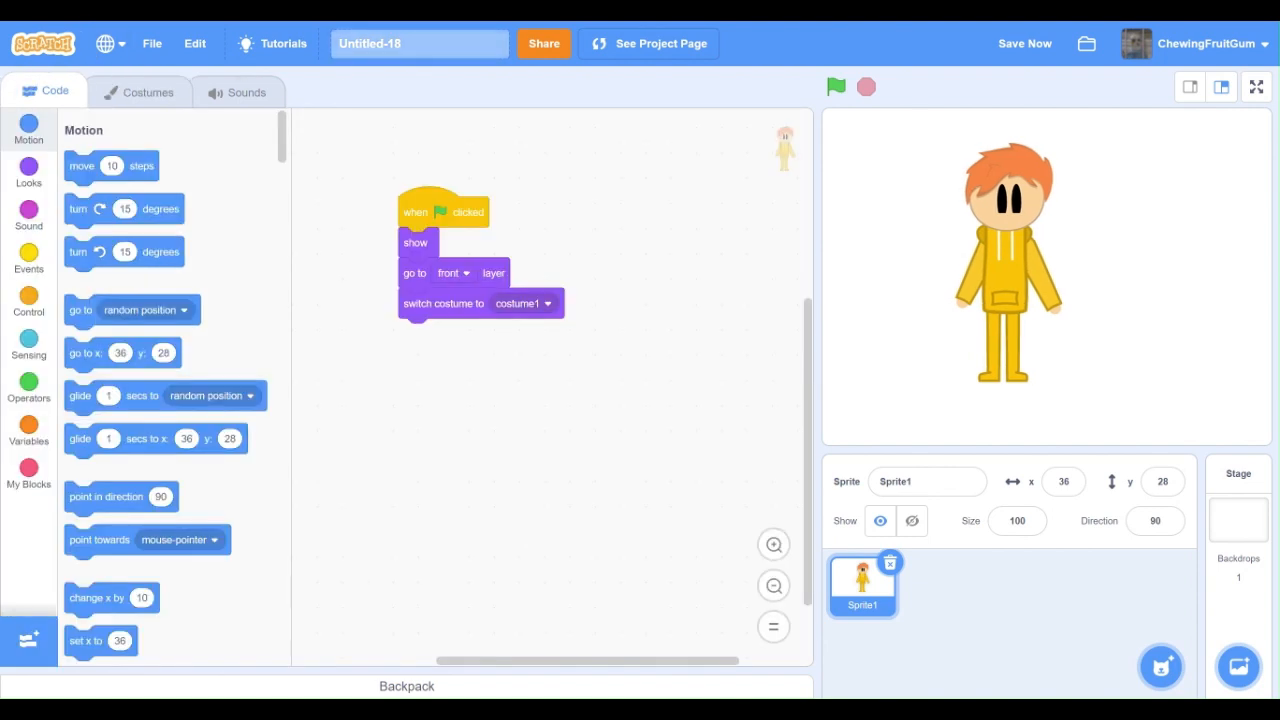
Add wait 0.1 and a repeat-12 next costume loop, then test it with the green flag.
click(28, 297)
text(12)
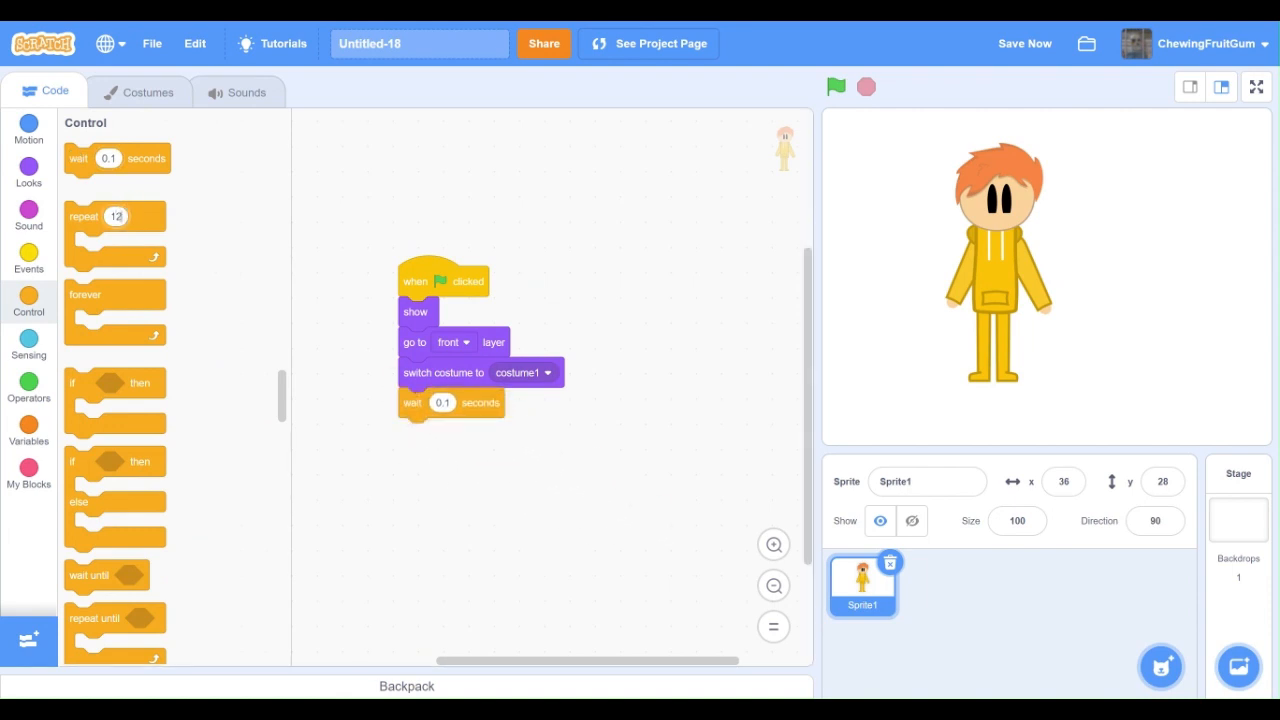
click(28, 165)
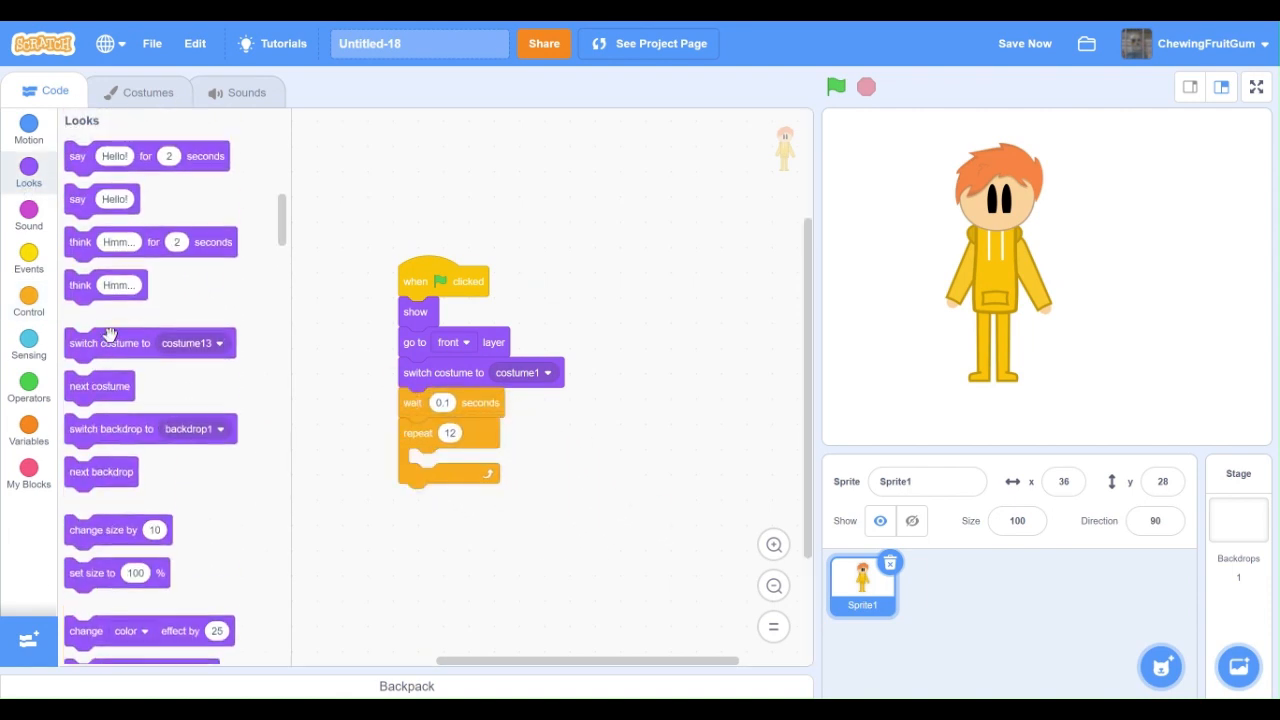
click(836, 86)
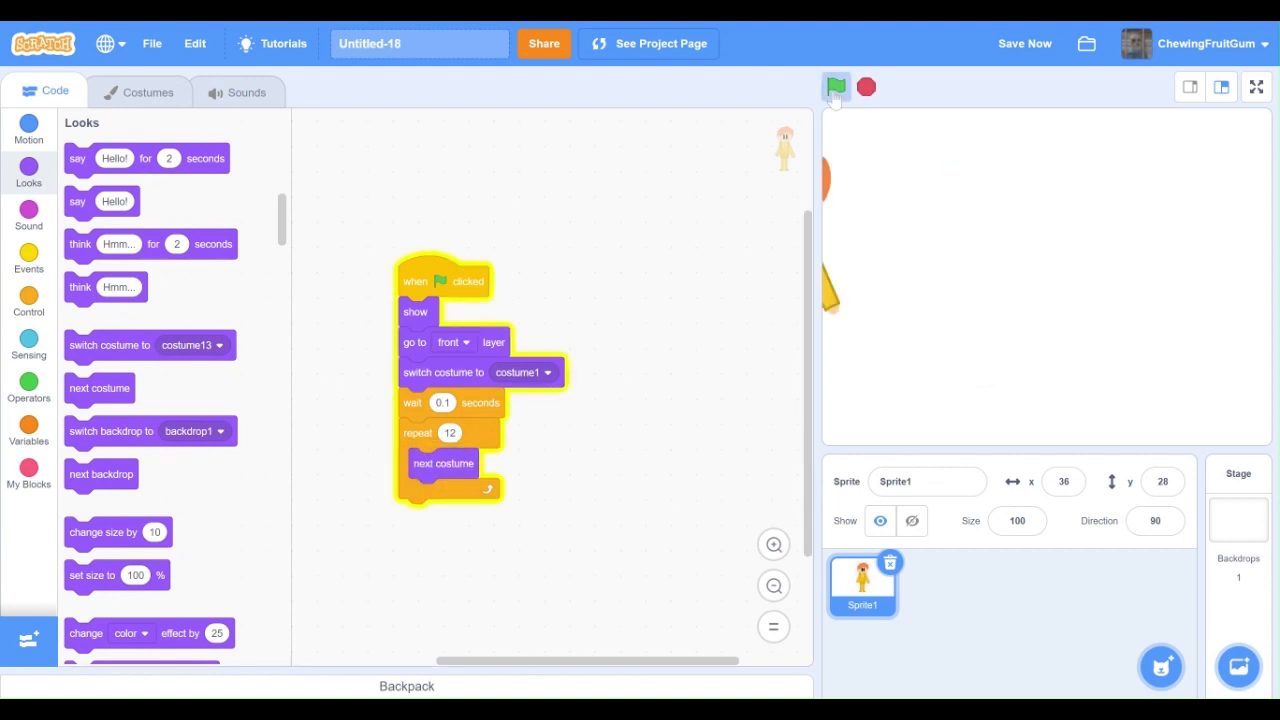
click(837, 87)
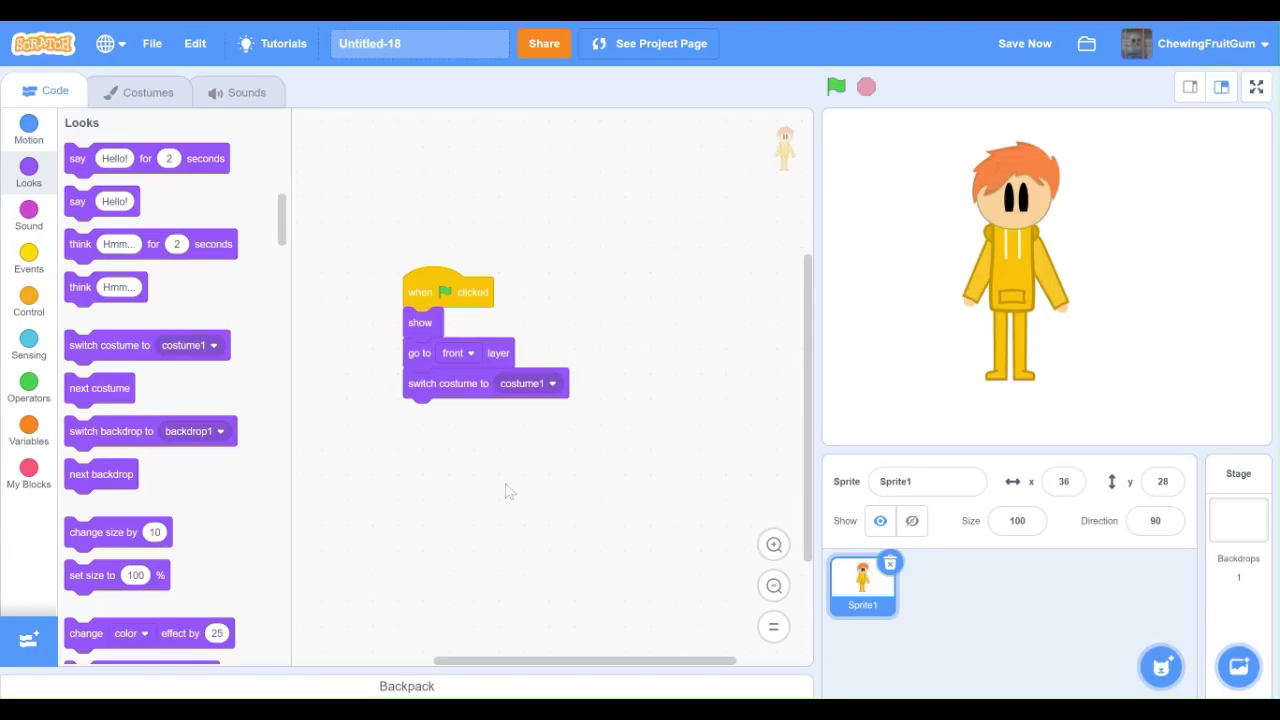
Duplicate costume1 and costume3, resizing each copy shorter and wider into squashed frames.
click(147, 91)
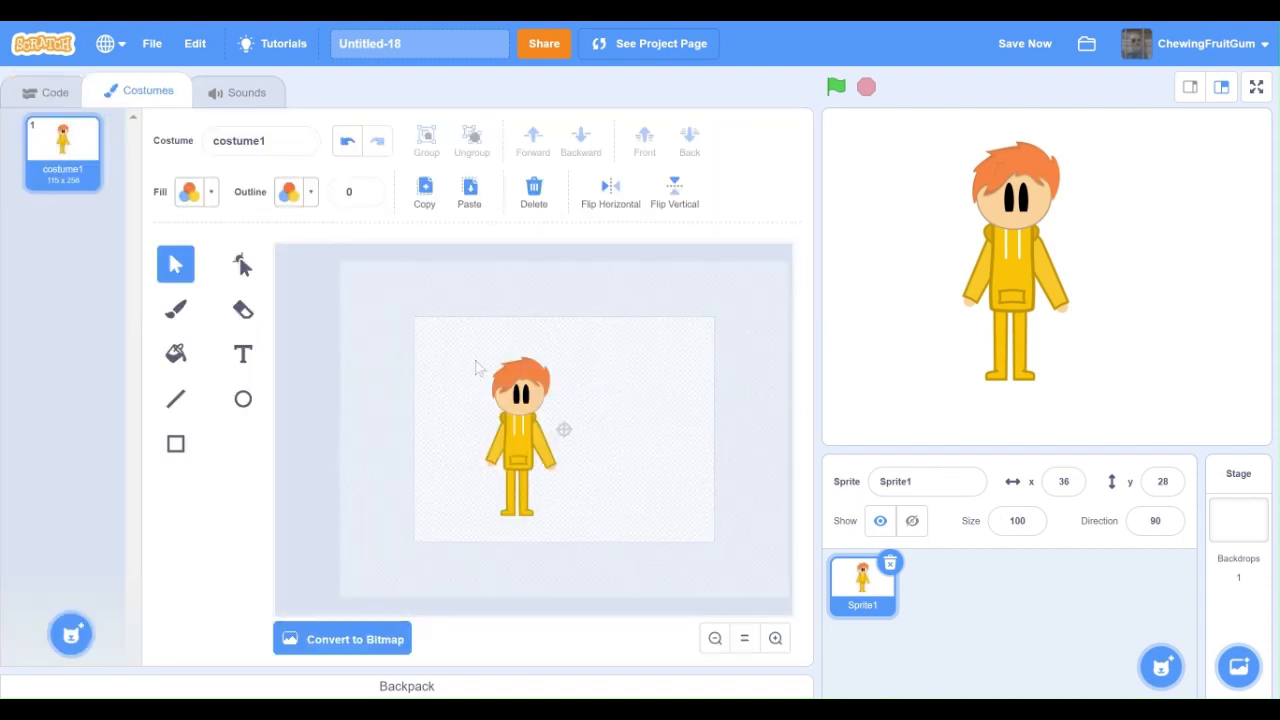
right_click(62, 150)
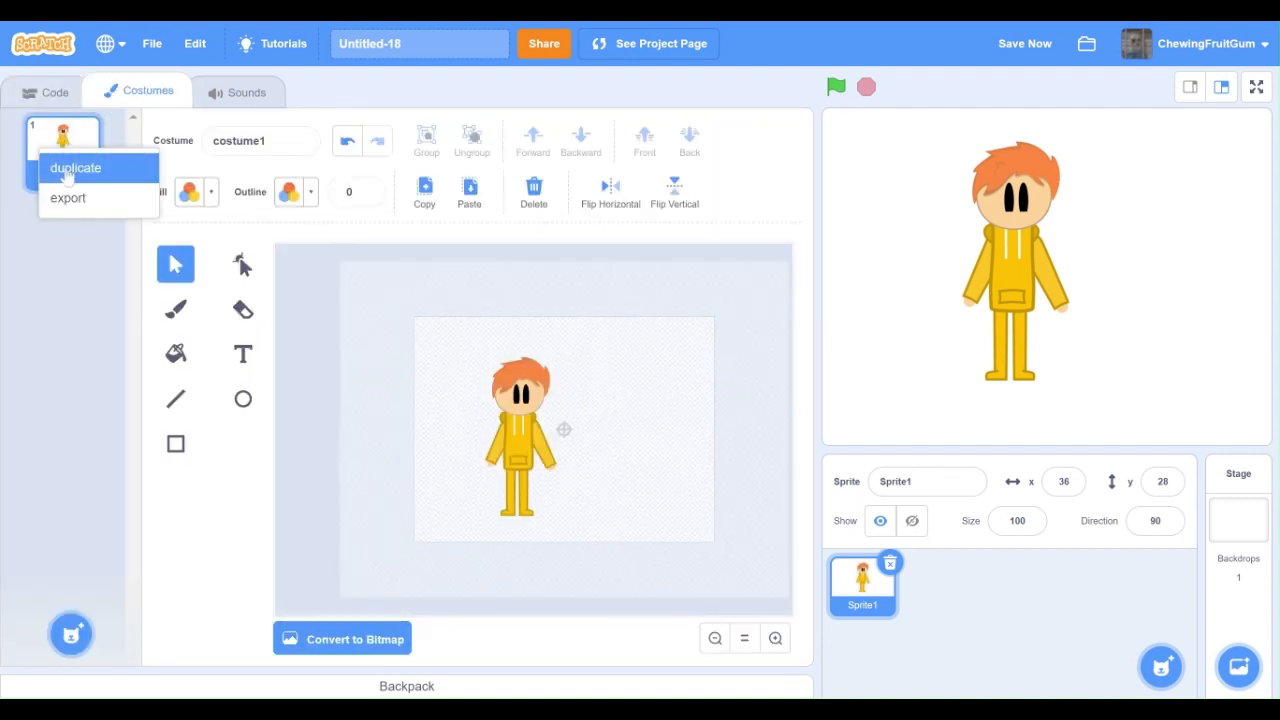
click(75, 167)
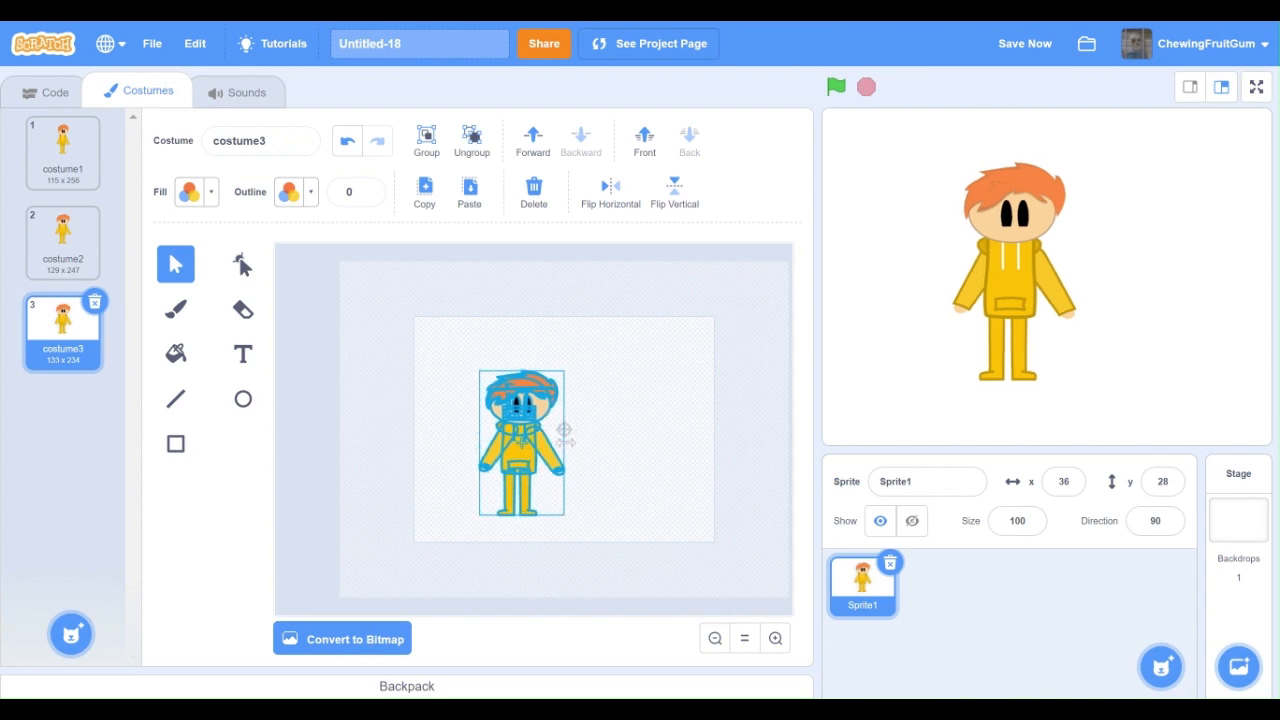
right_click(62, 330)
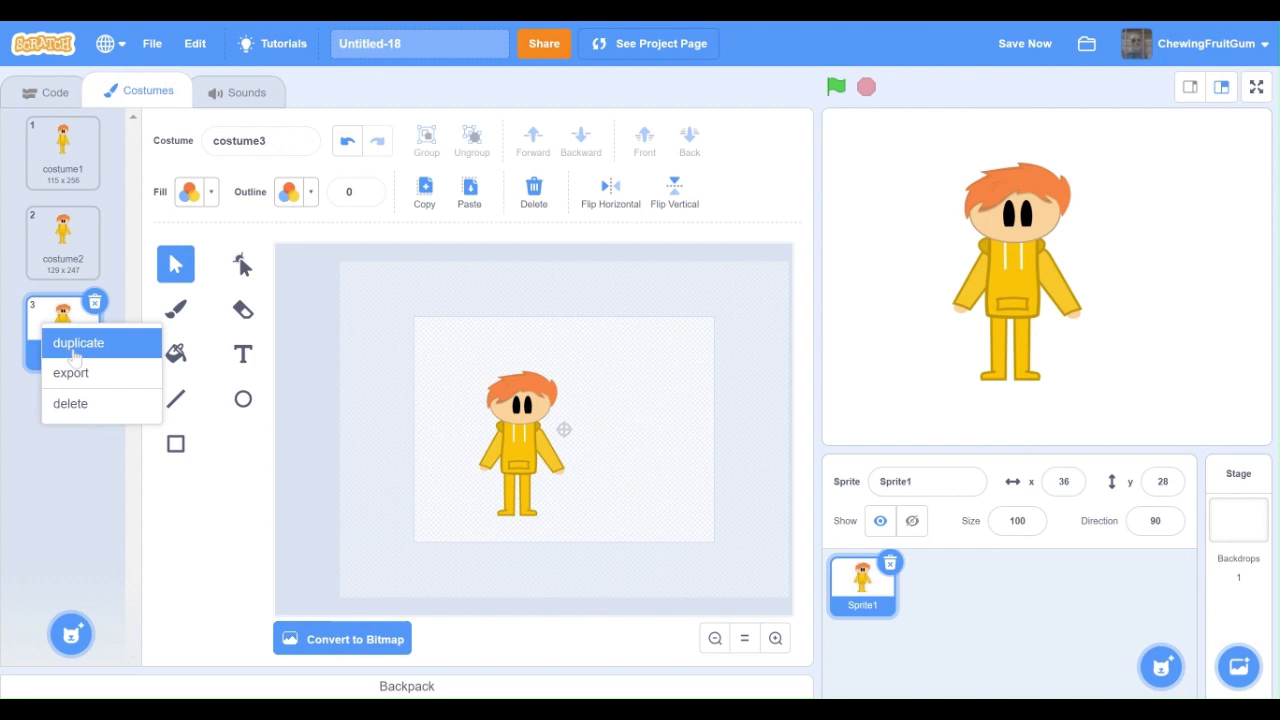
click(78, 342)
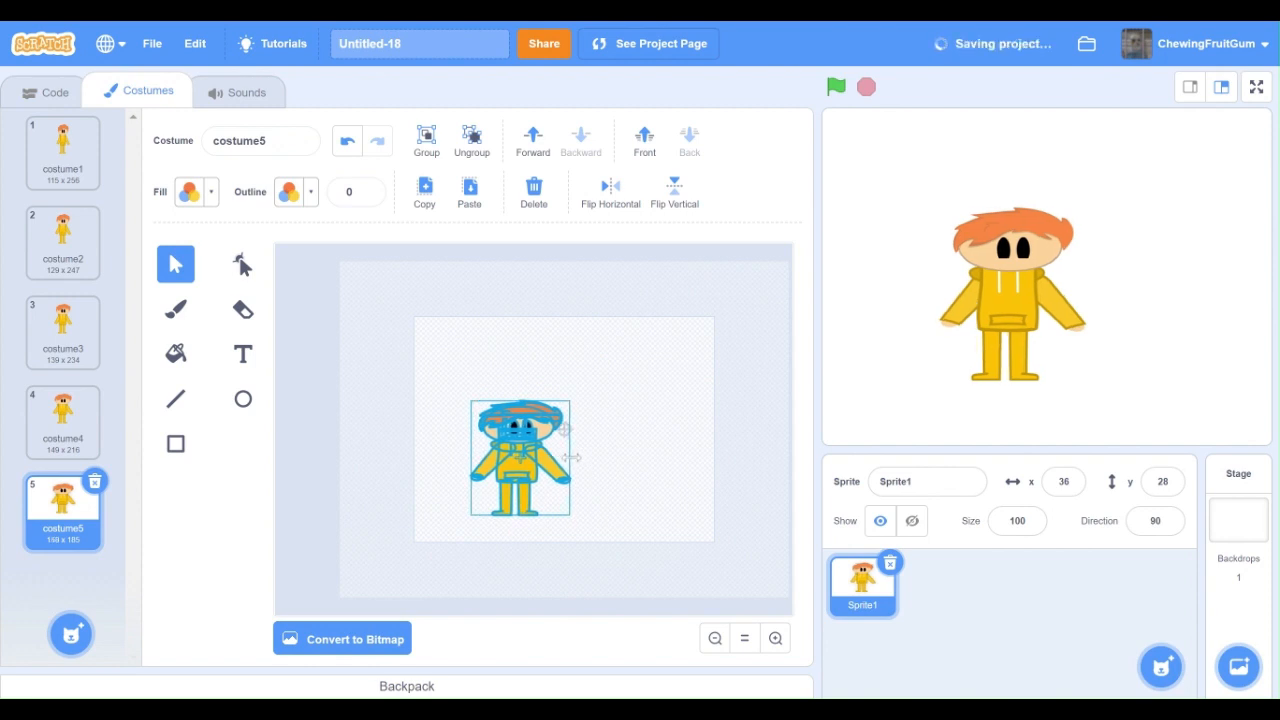
Duplicate costume5 and costume6 into new turn frames.
right_click(62, 510)
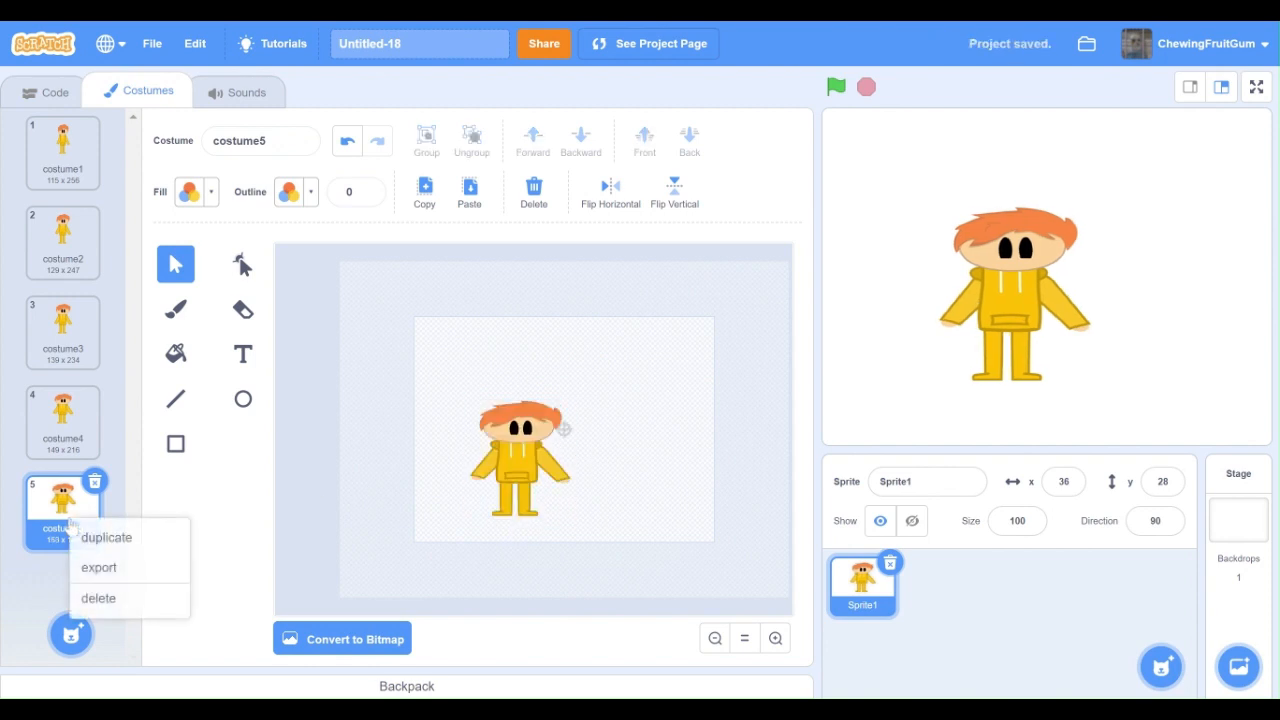
click(106, 537)
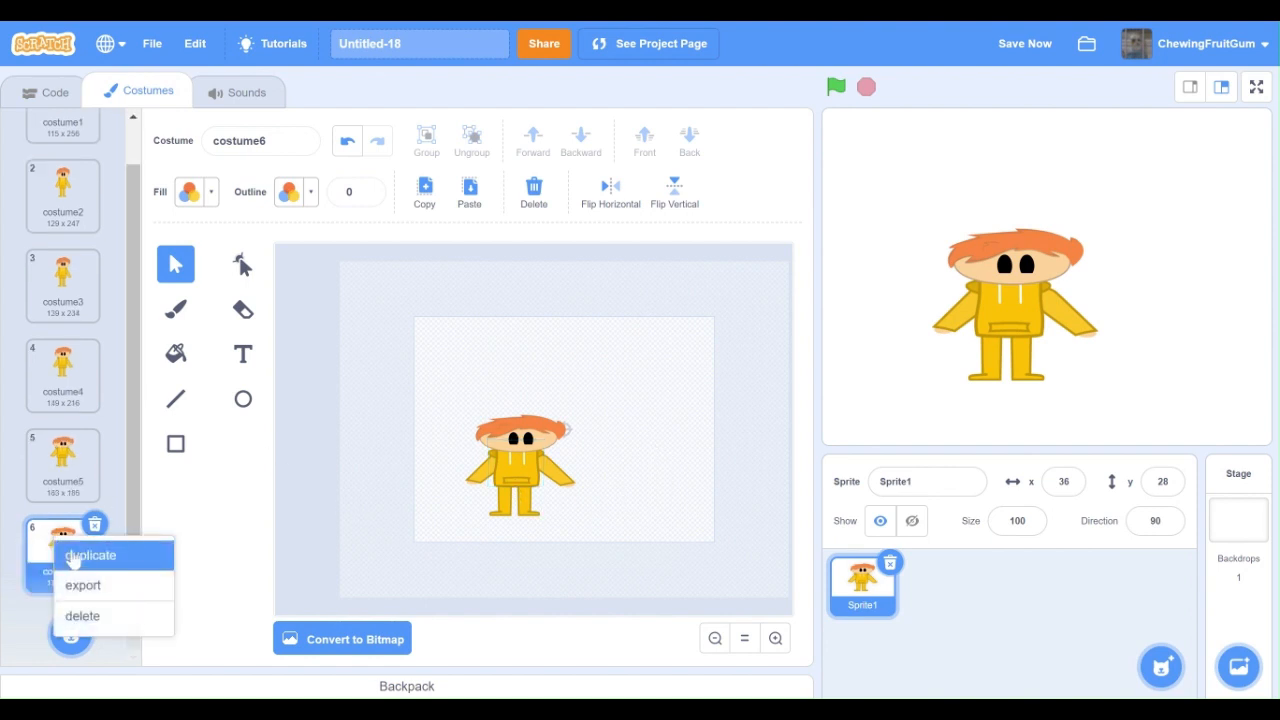
click(90, 555)
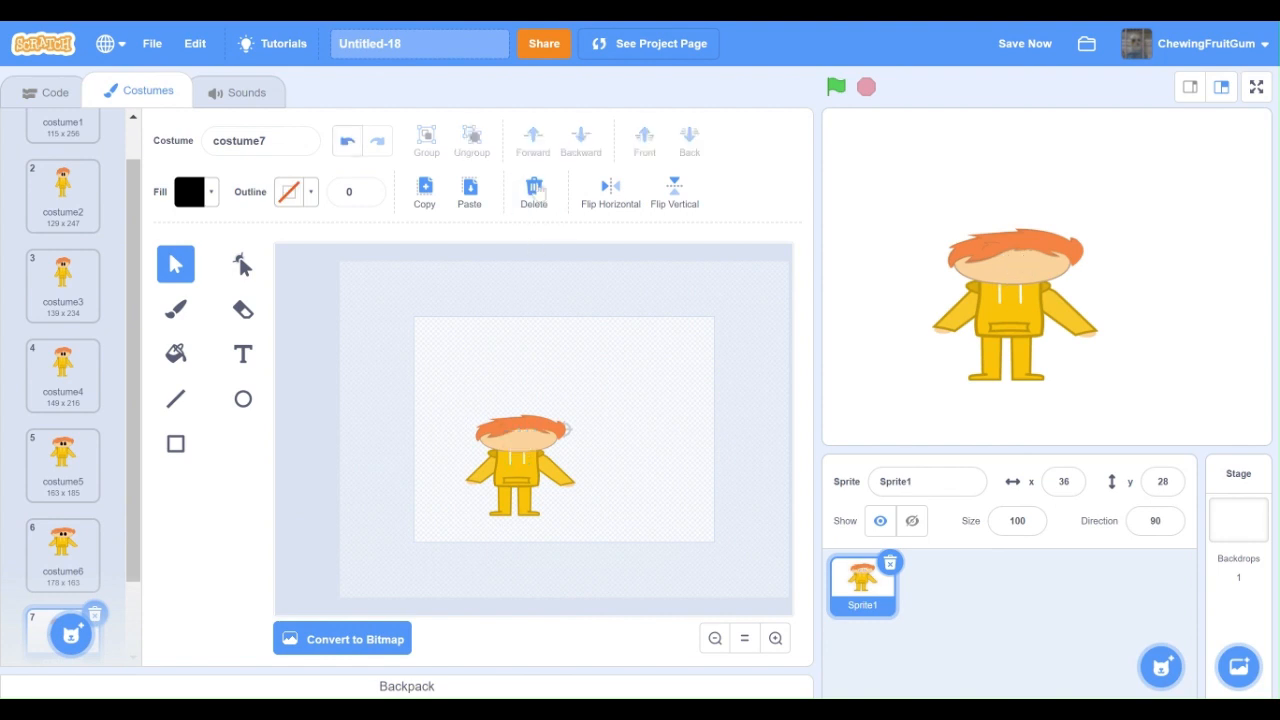
Ungroup the character, reshape the hoodie parts, and compare costume1 with turned-away costume12.
click(471, 135)
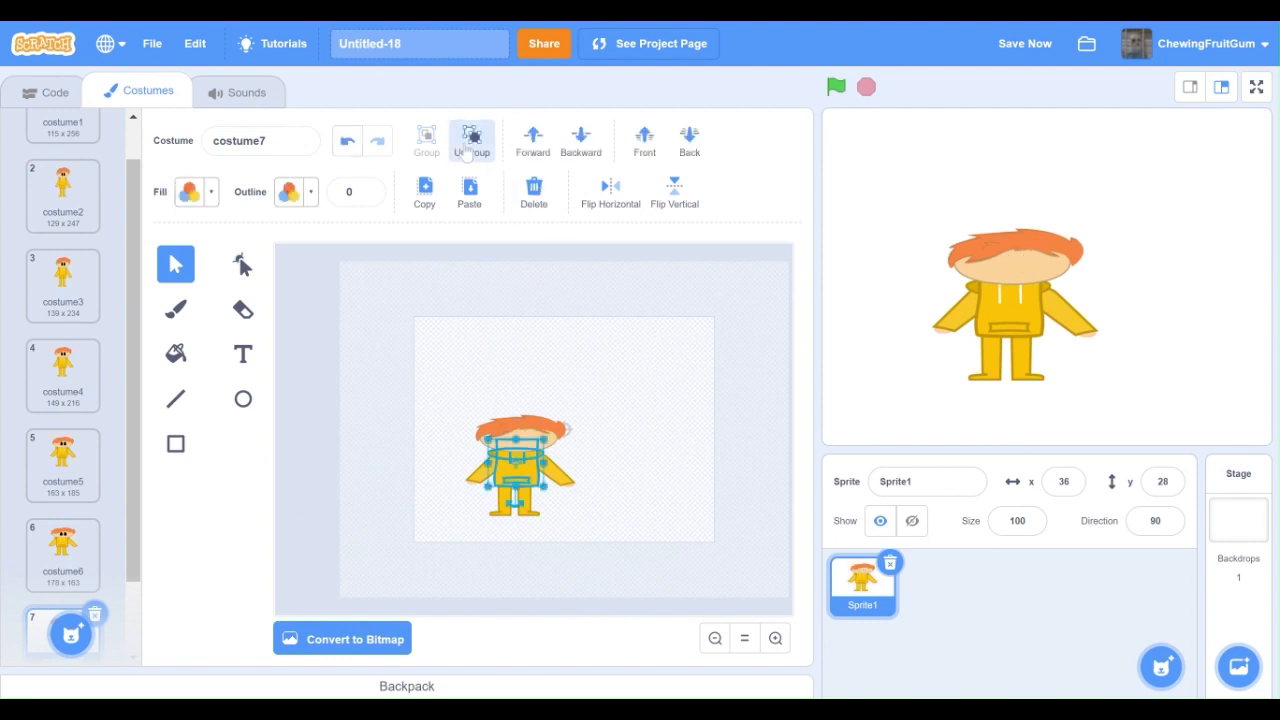
click(471, 140)
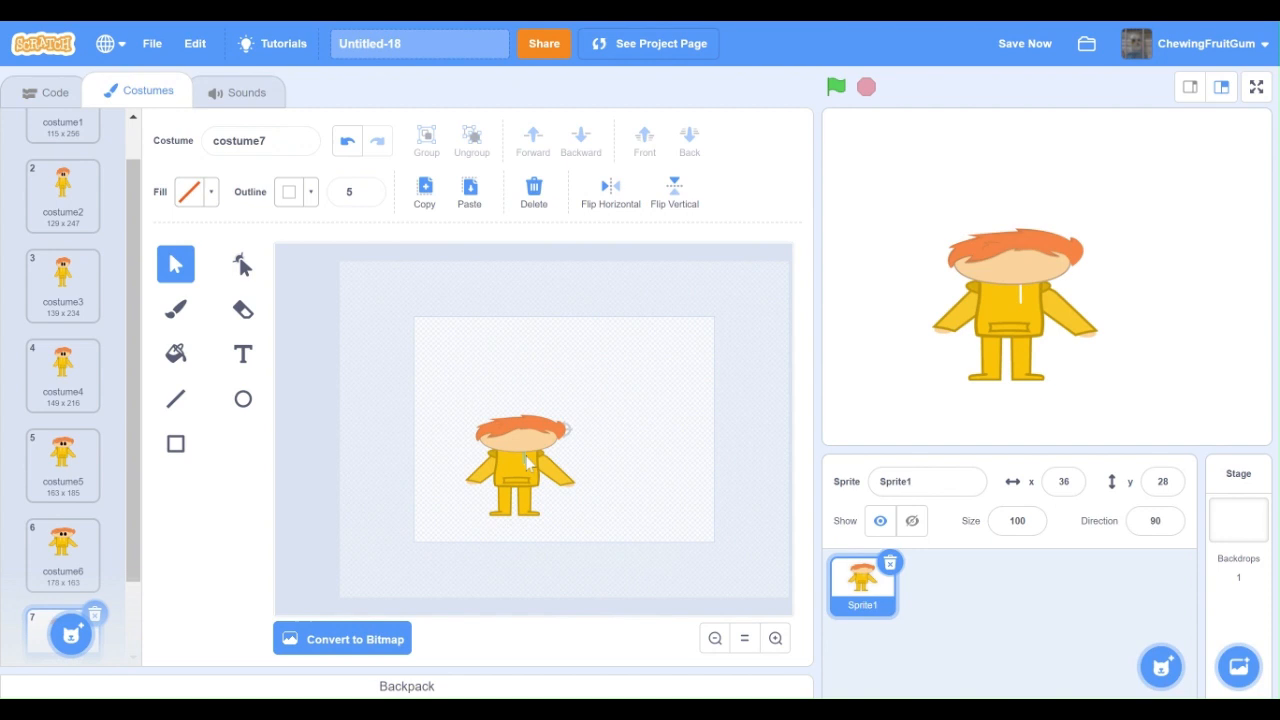
click(515, 470)
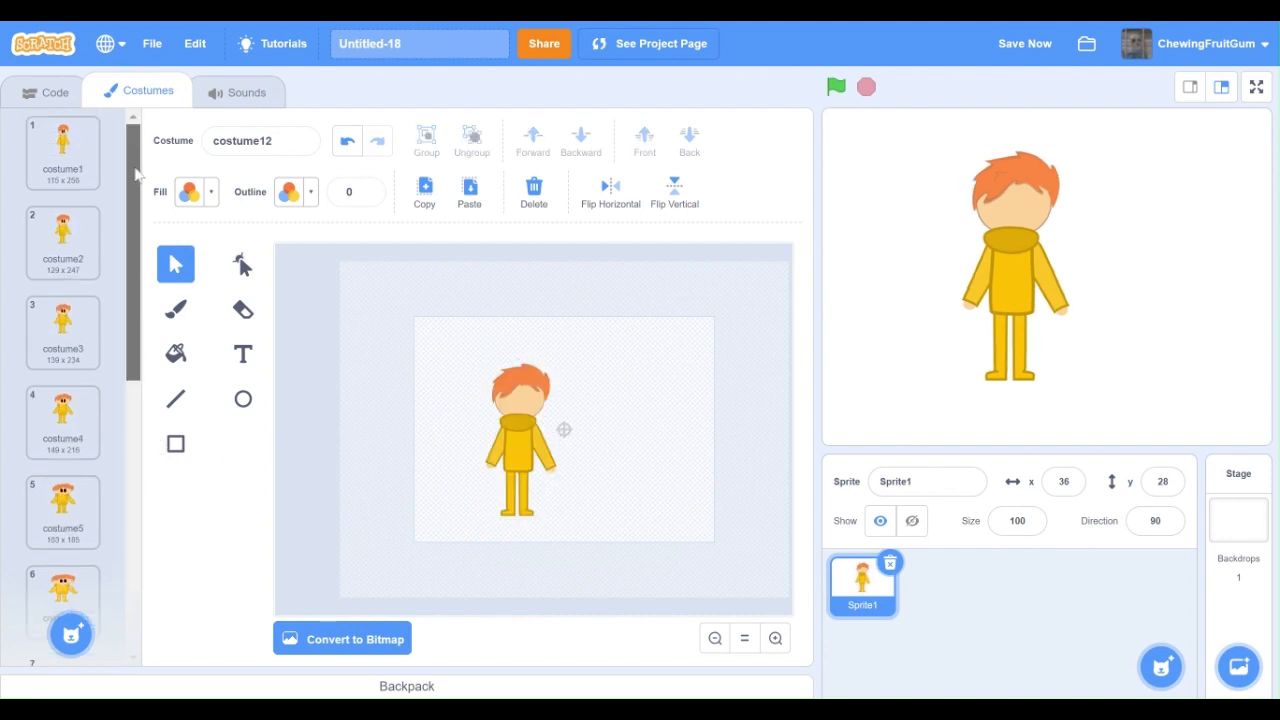
click(62, 152)
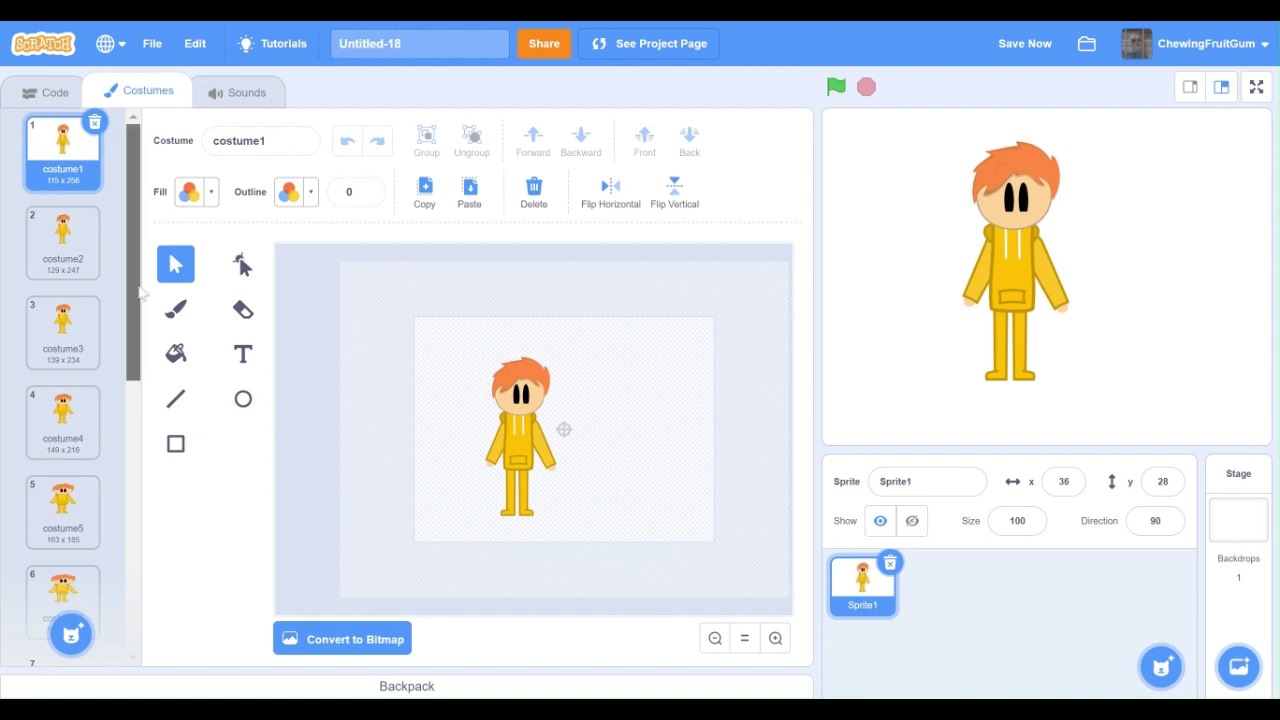
scroll(down, 3)
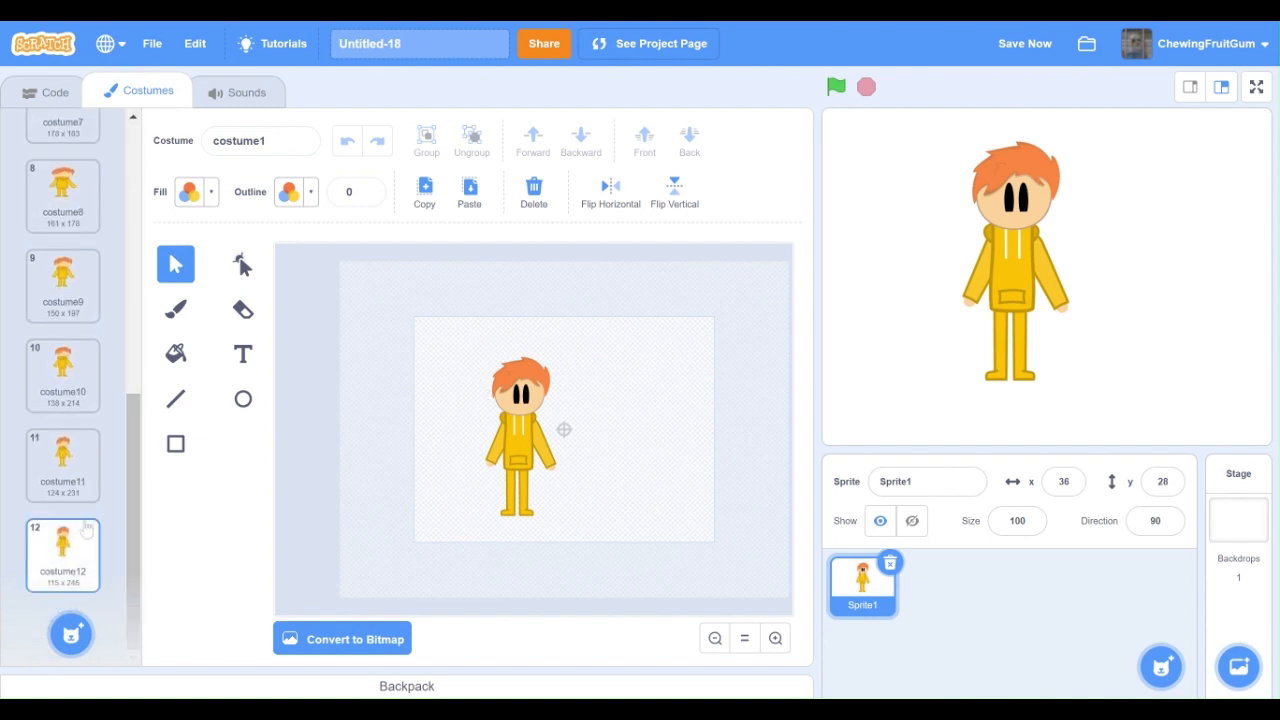
click(62, 555)
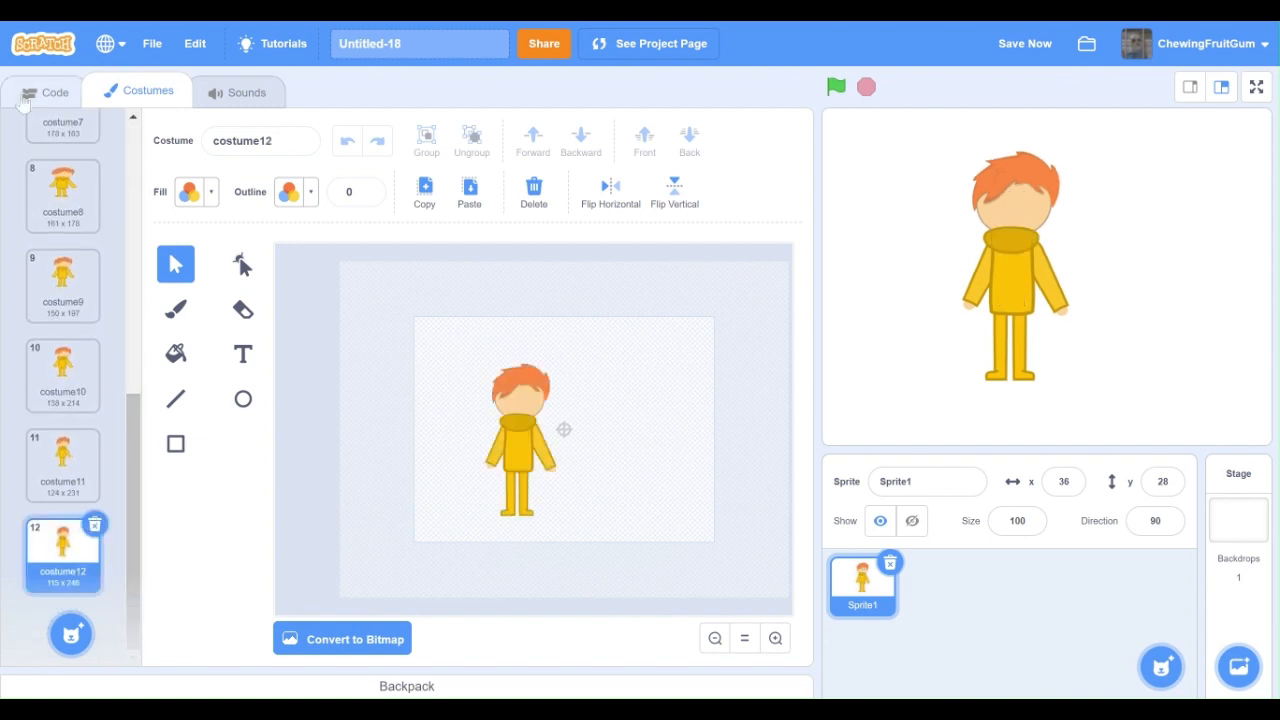
Append a 0.2-second wait and an 11-repeat next costume loop, then play the turn.
click(55, 91)
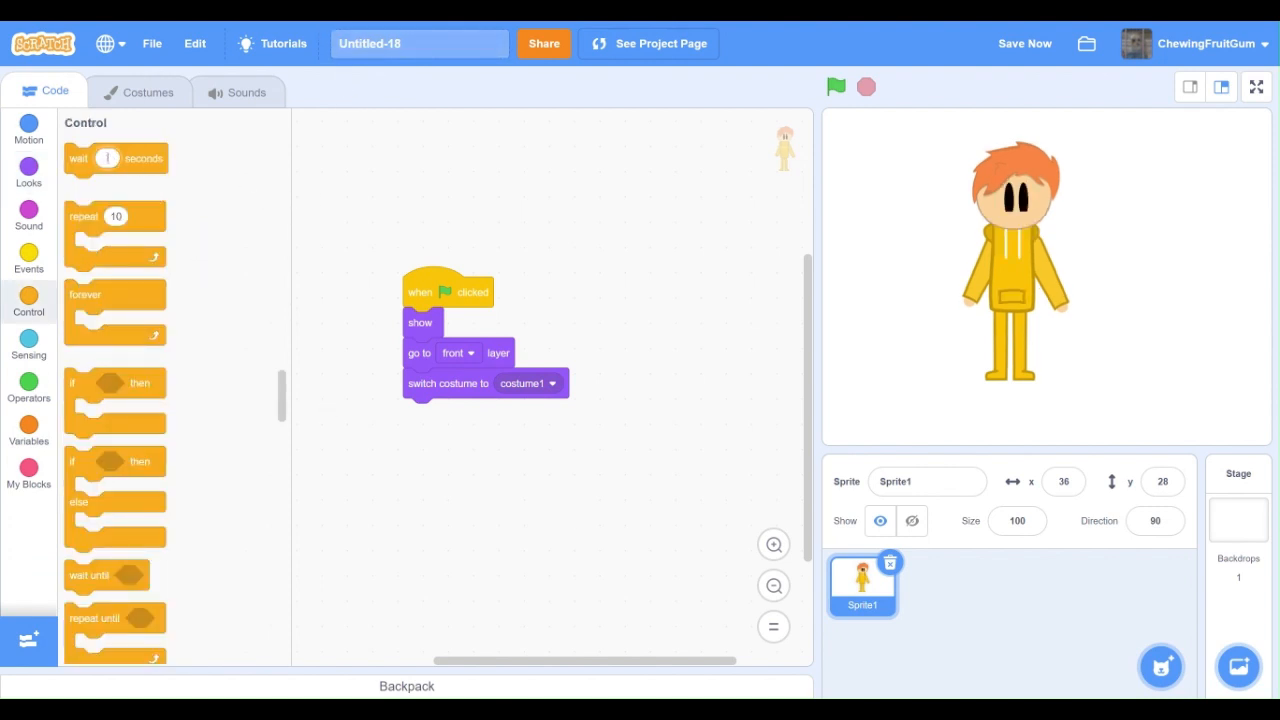
drag(115, 158, 415, 405)
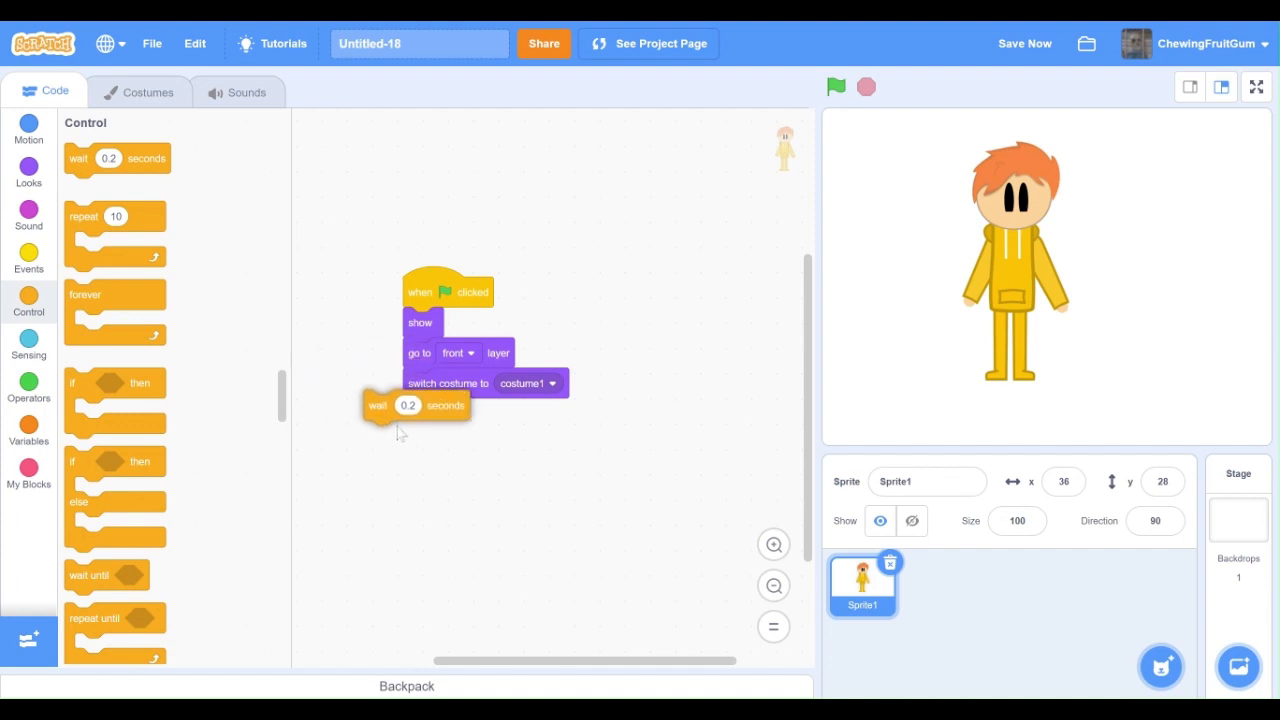
drag(378, 405, 416, 412)
text(11)
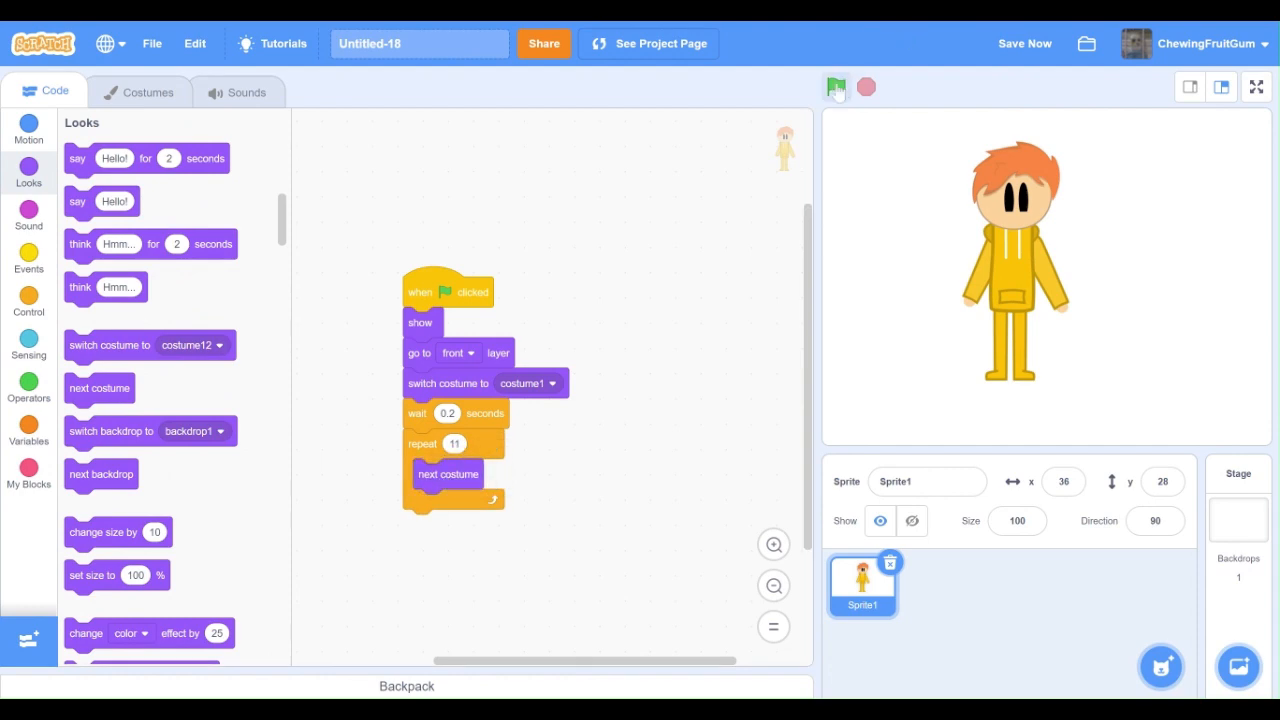
click(836, 87)
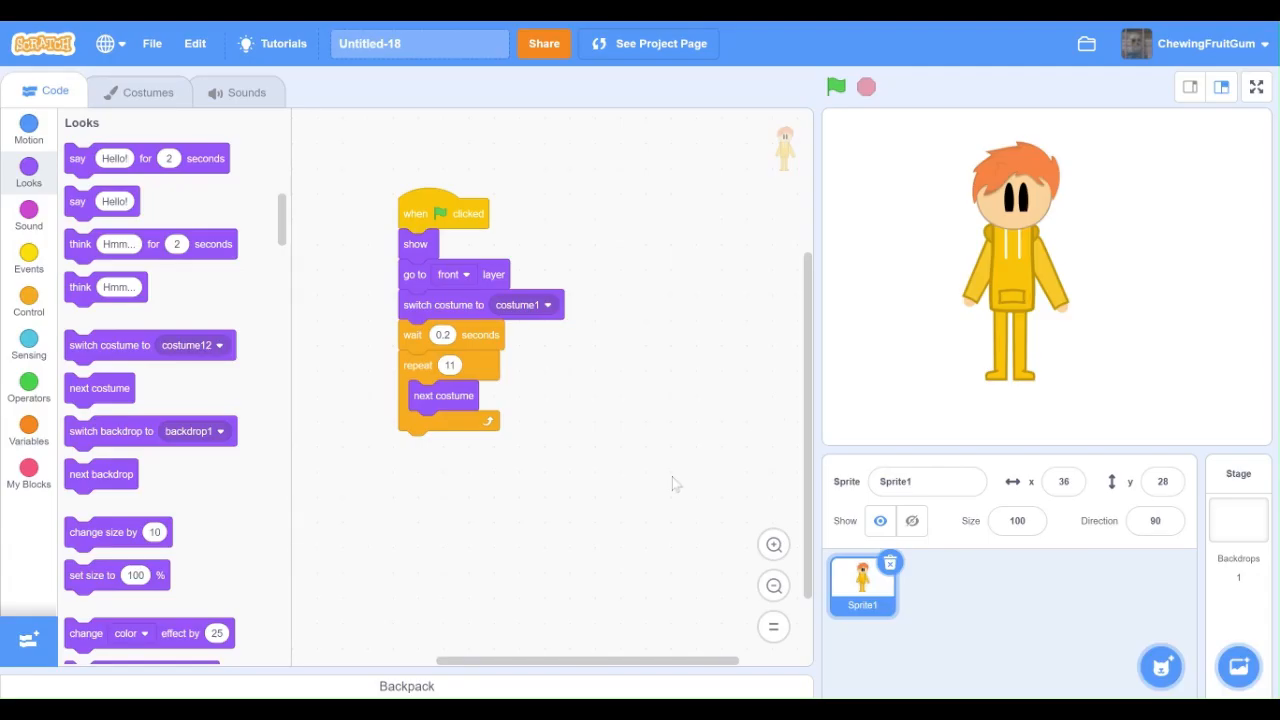
mouse_move(668, 360)
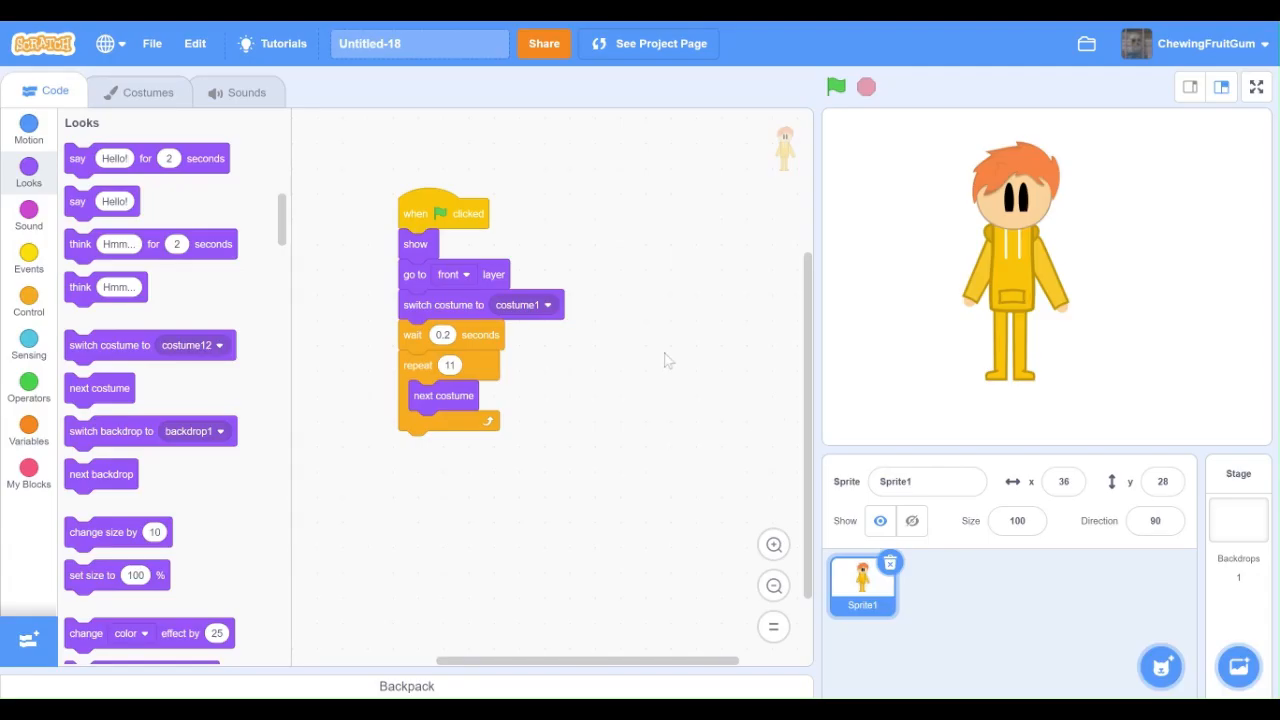
mouse_move(652, 370)
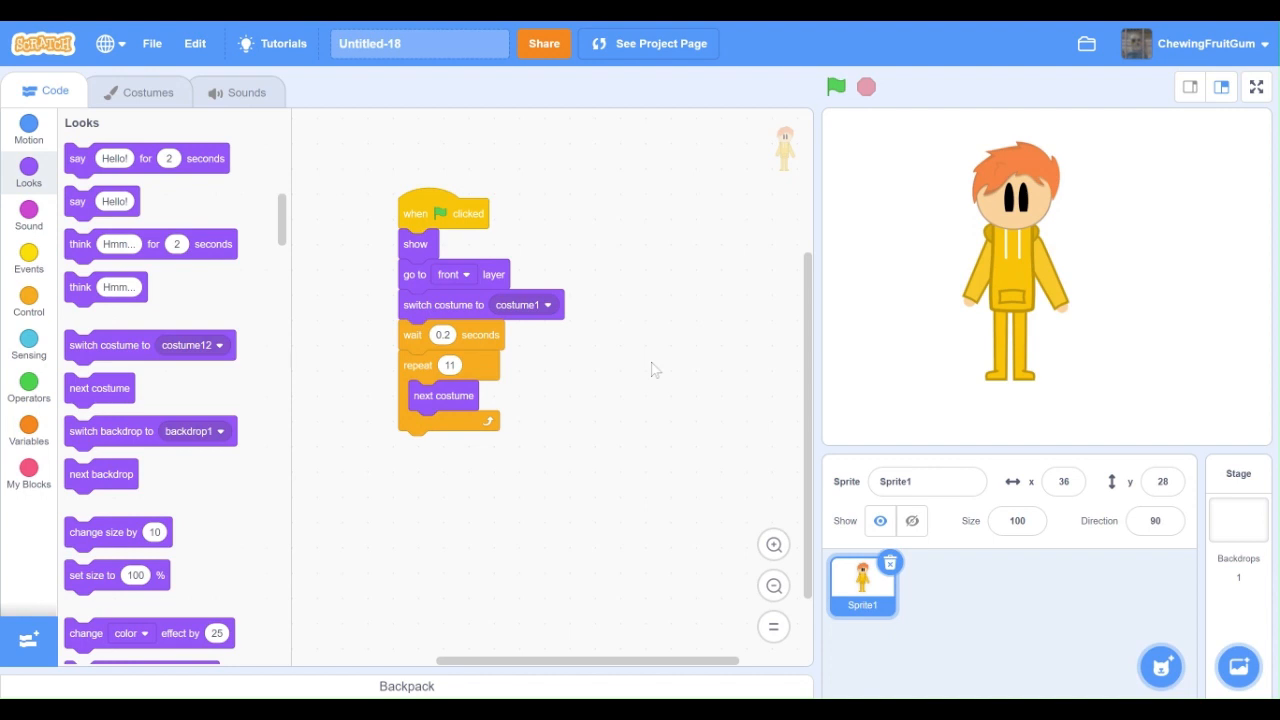